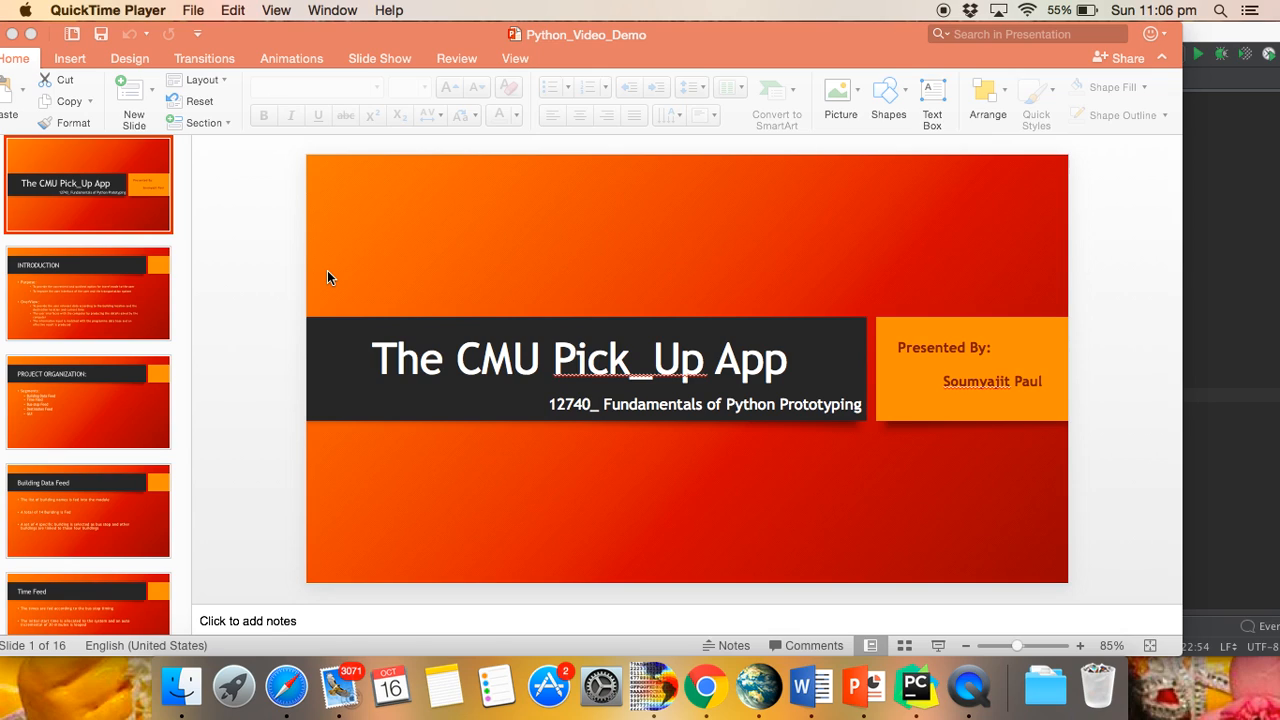
mouse_move(70, 276)
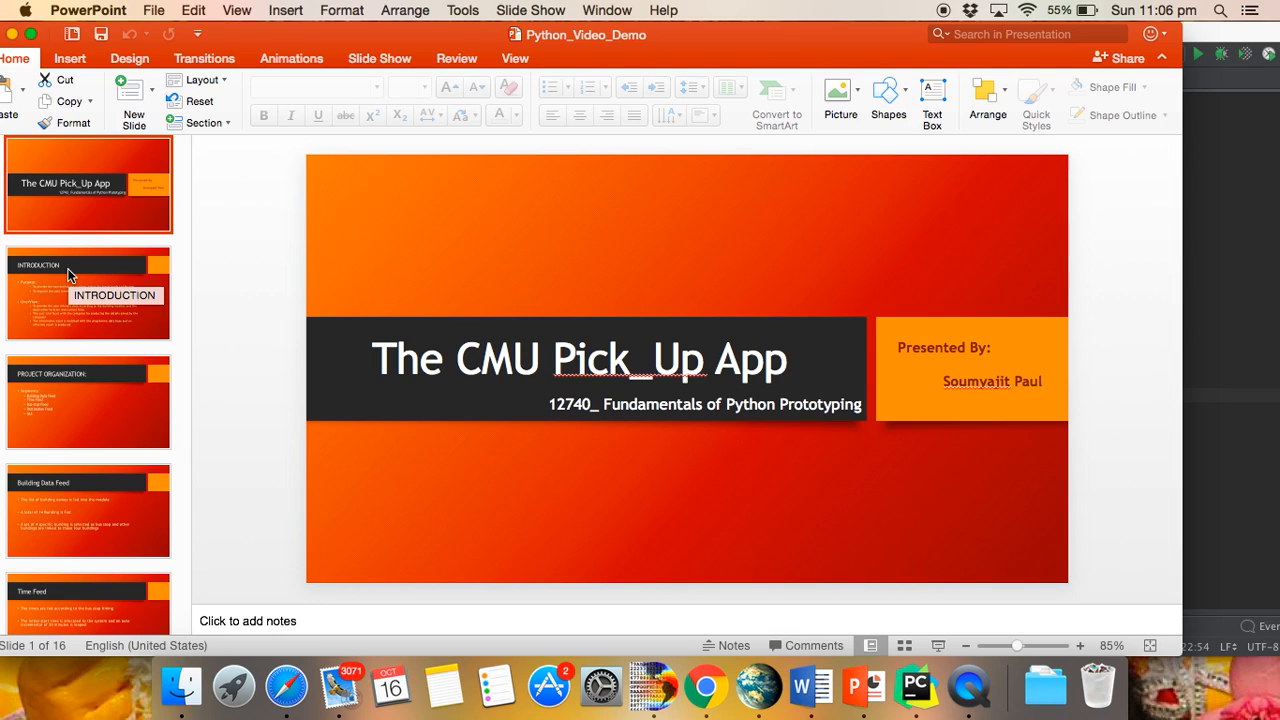
Show the Introduction slide, then advance the deck to the Building Data Feed slide
left_click(88, 292)
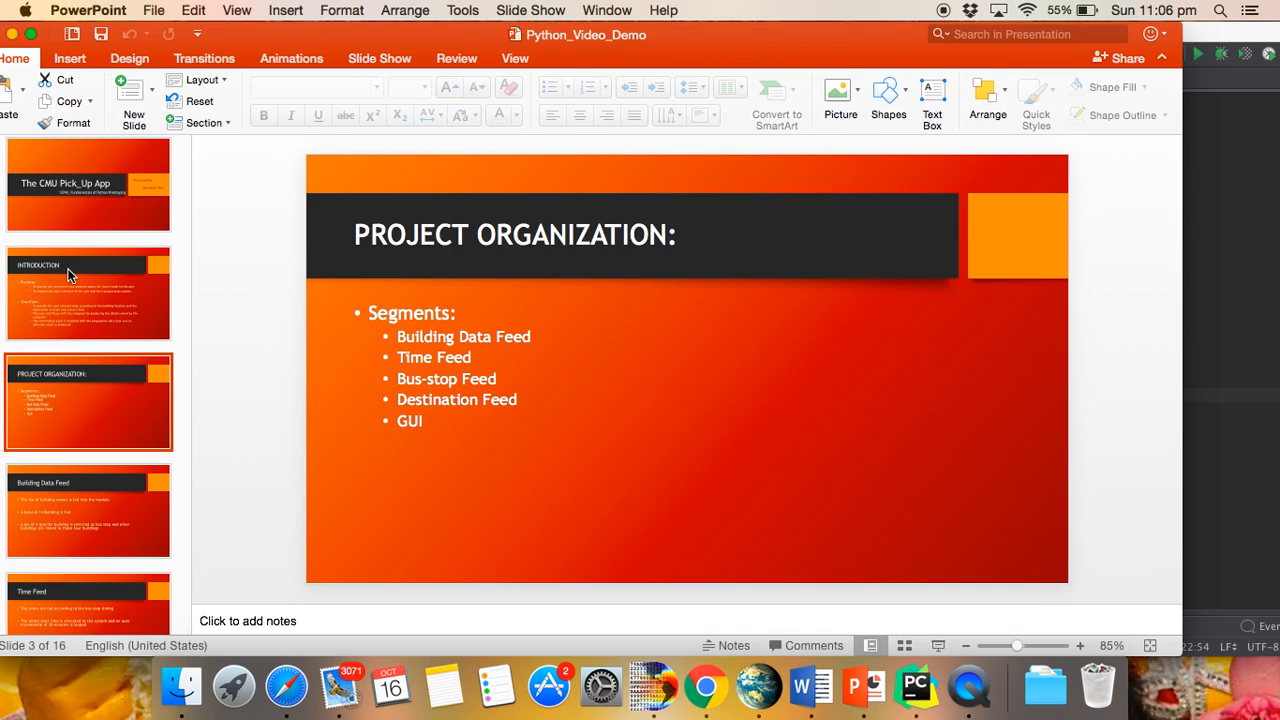
left_click(88, 510)
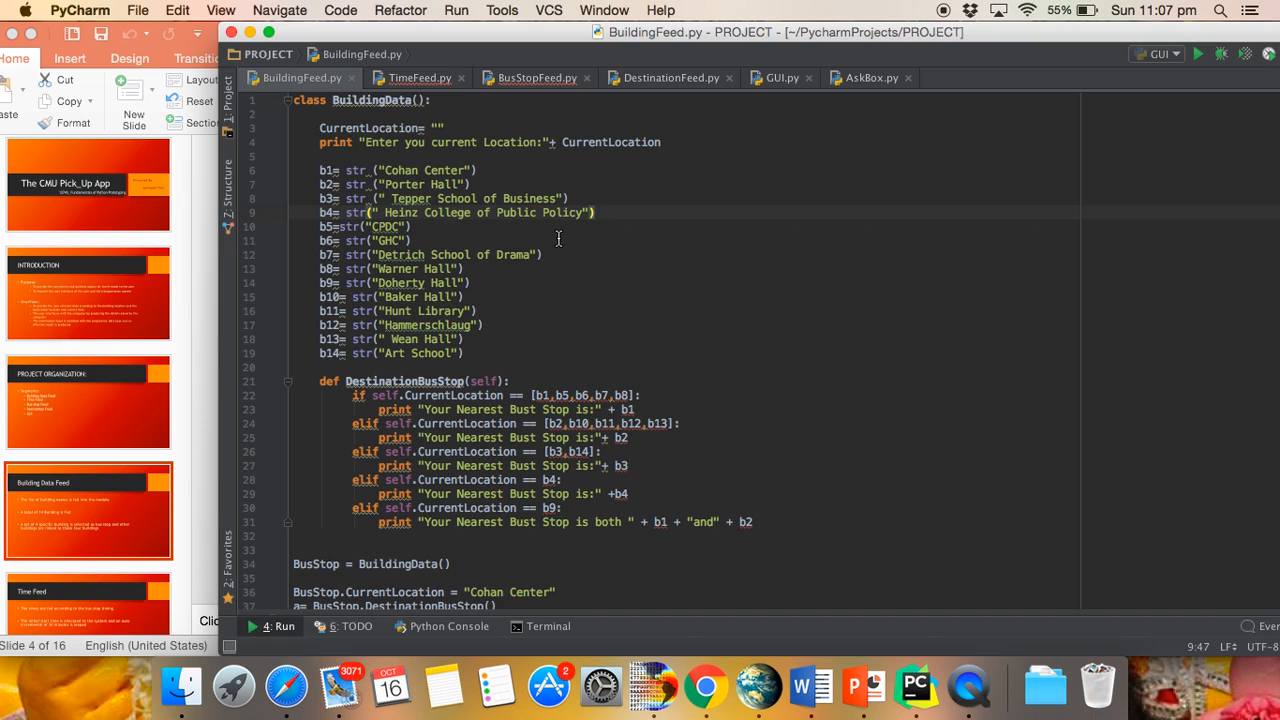
mouse_move(512, 348)
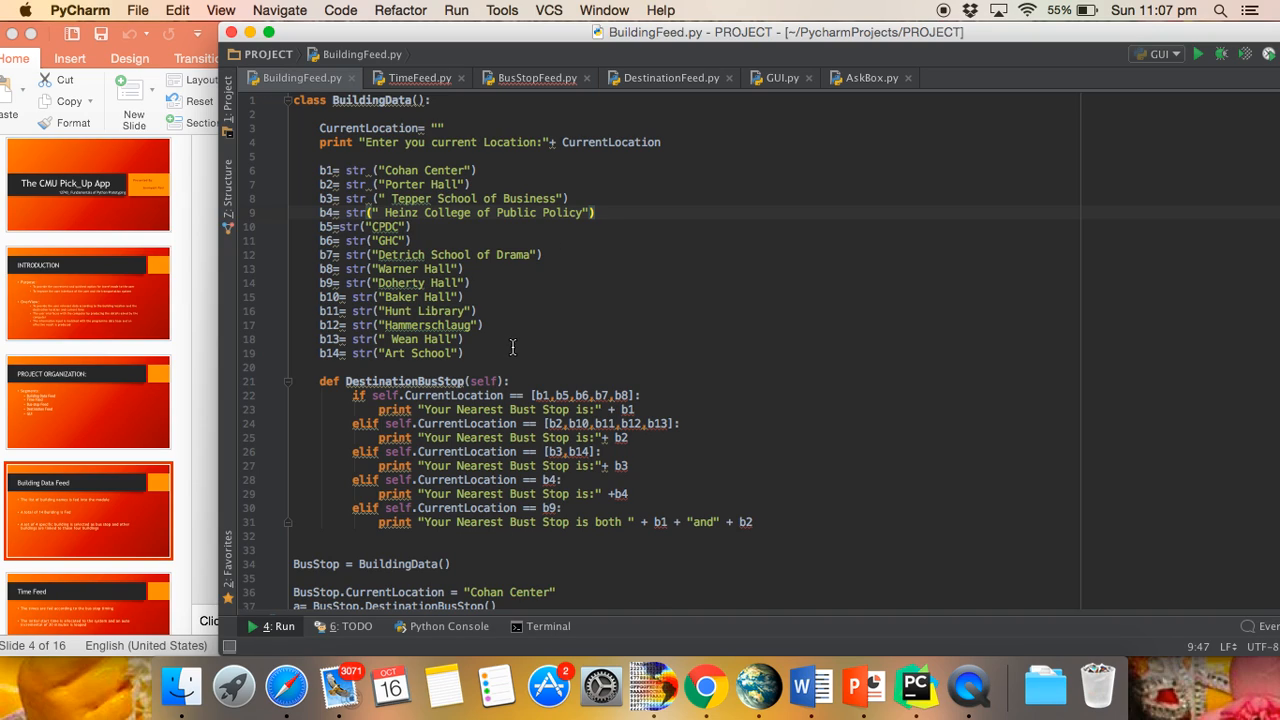
Review BuildingFeed.py, move the deck to the Time Feed slide and refocus the editor
scroll("down", 3)
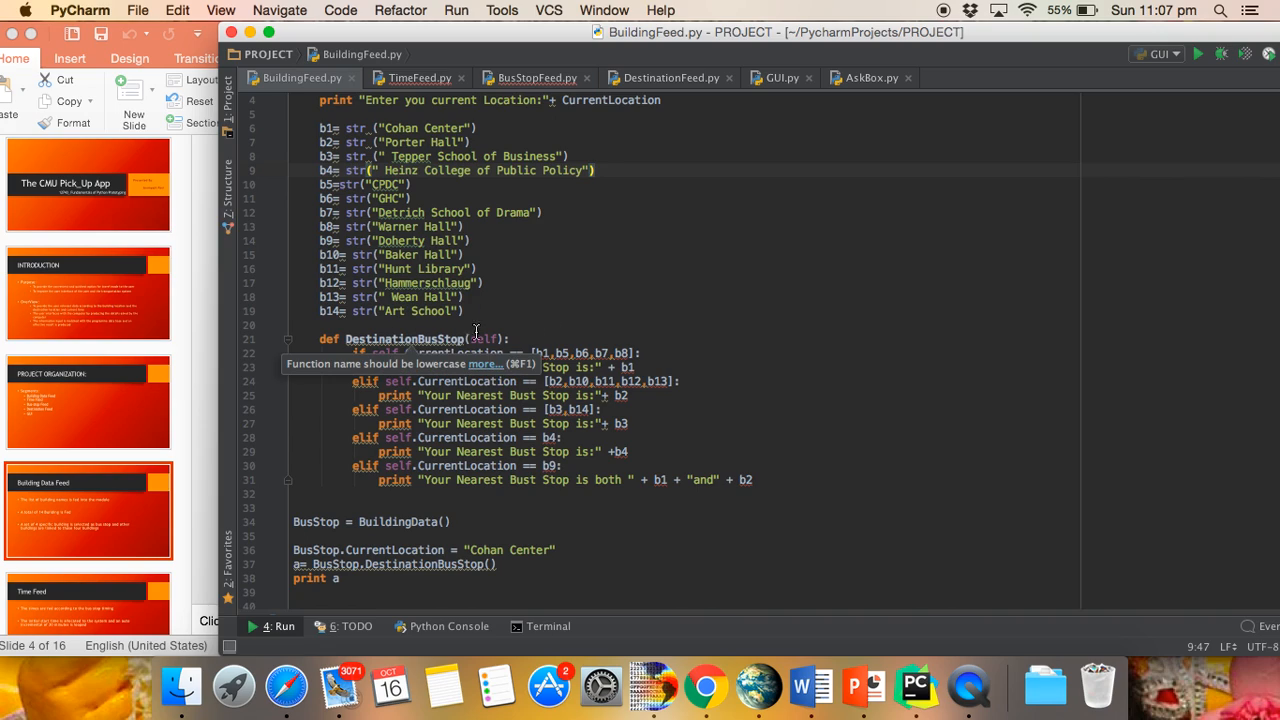
mouse_move(472, 420)
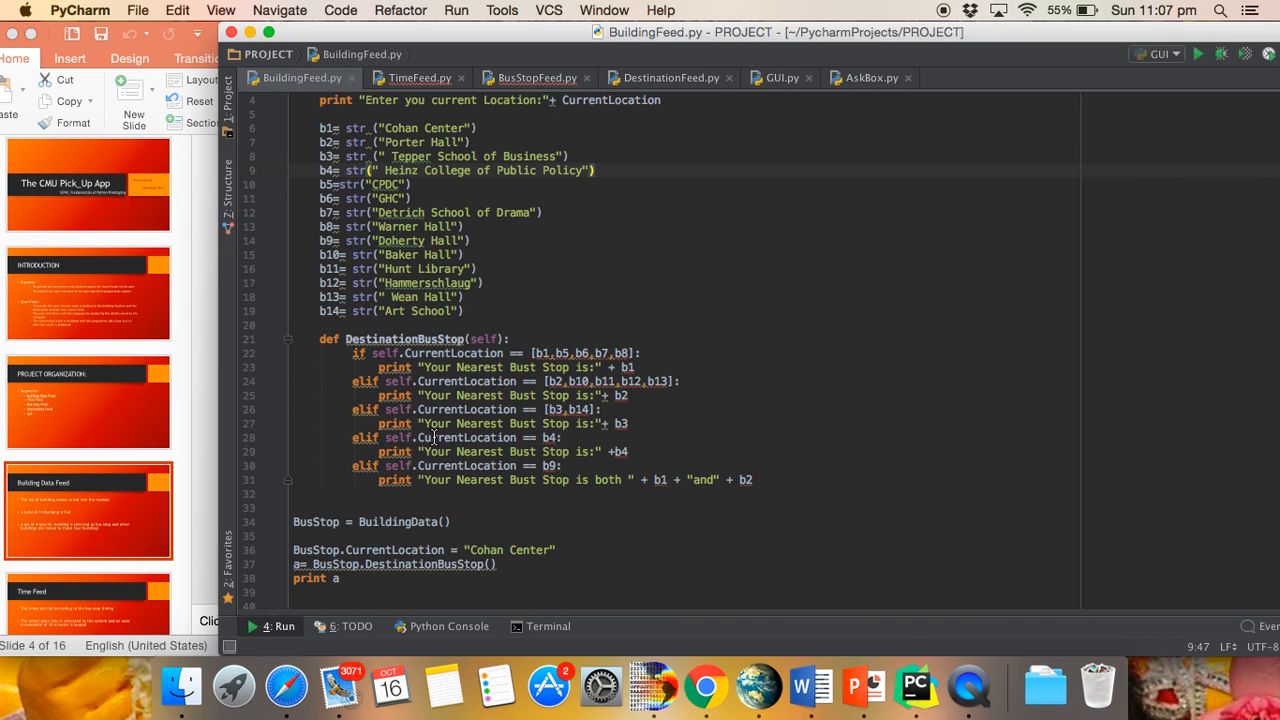
mouse_move(84, 304)
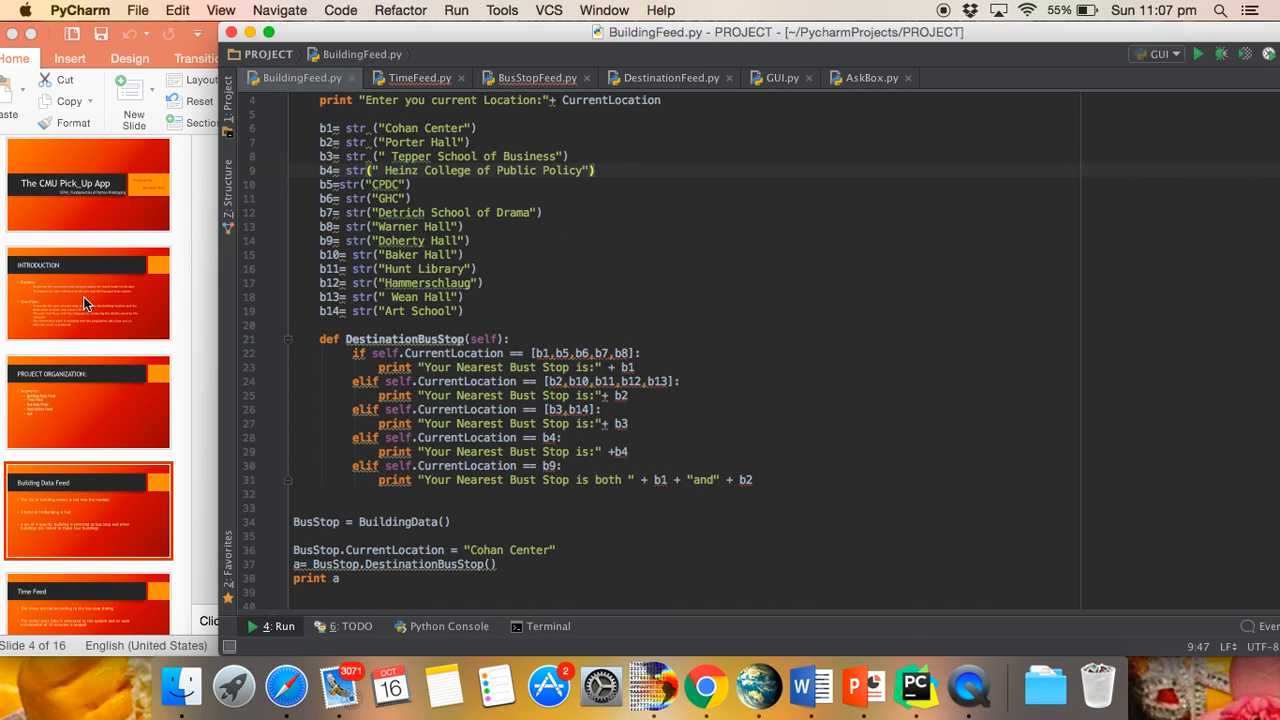
left_click(88, 600)
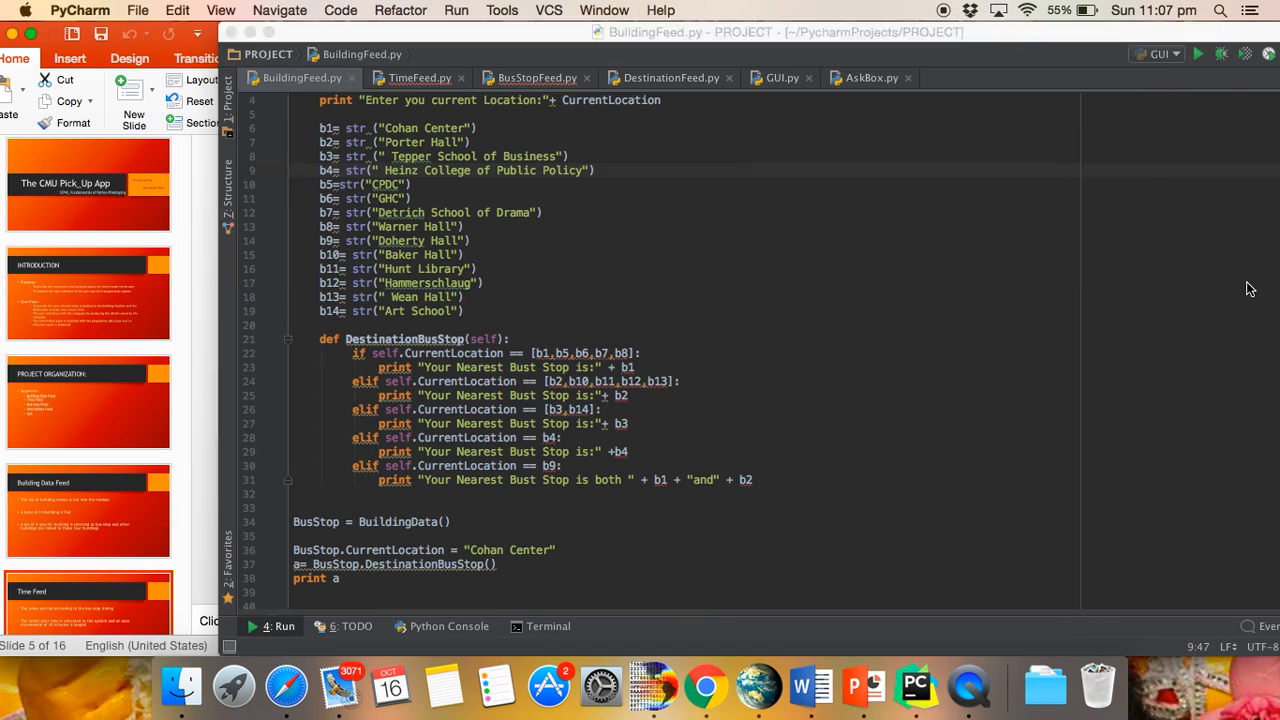
left_click(414, 76)
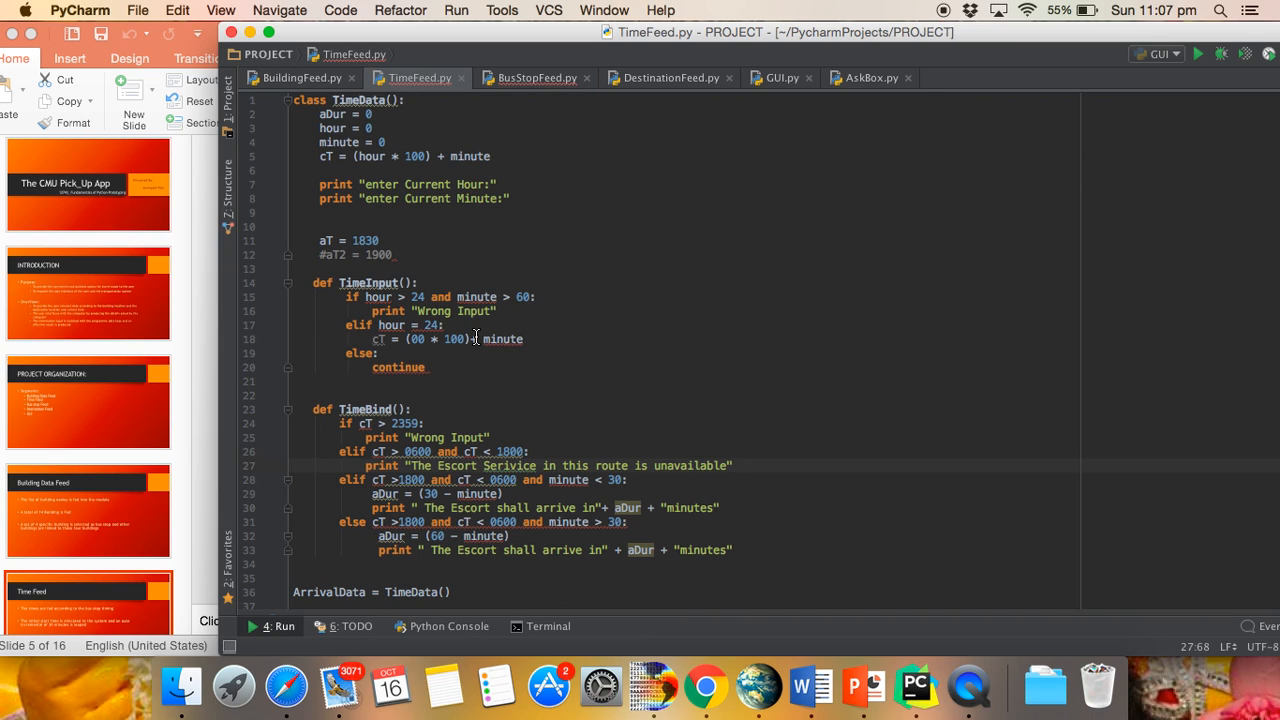
Review TimeFeed.py's TimeBind logic and test call, then bring up BusStopFeed.py
scroll("down", 3)
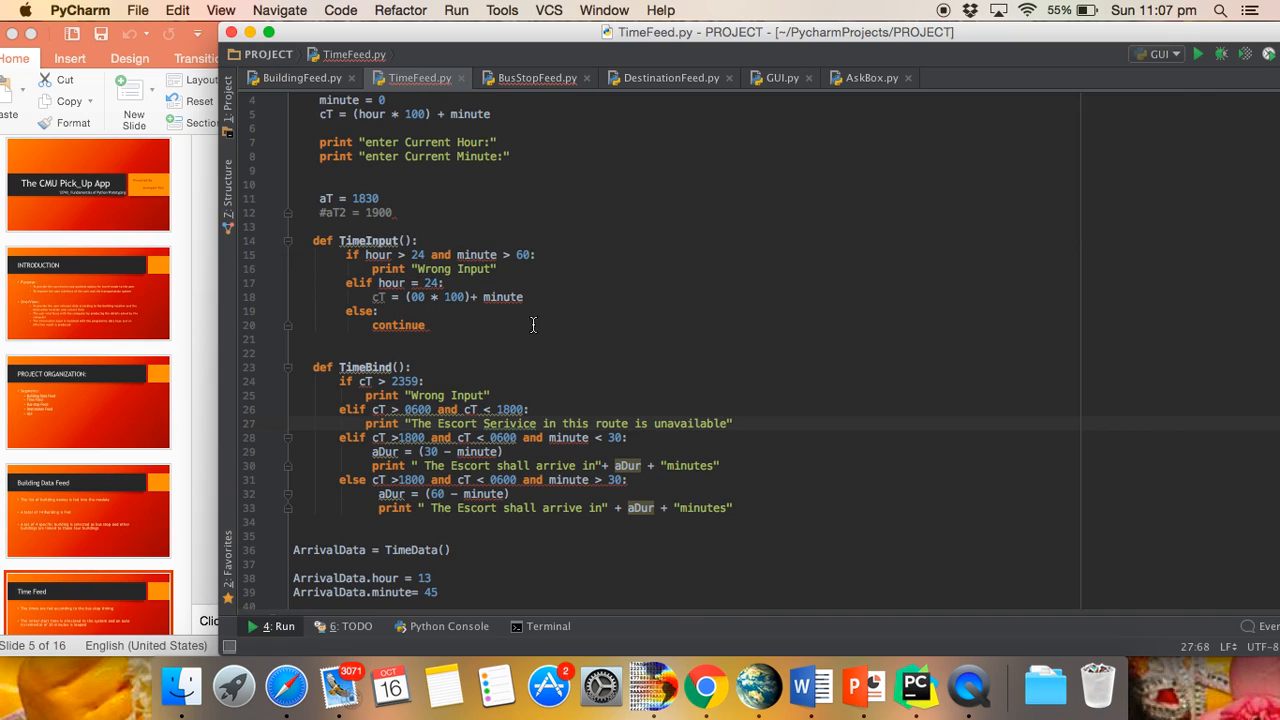
mouse_move(544, 320)
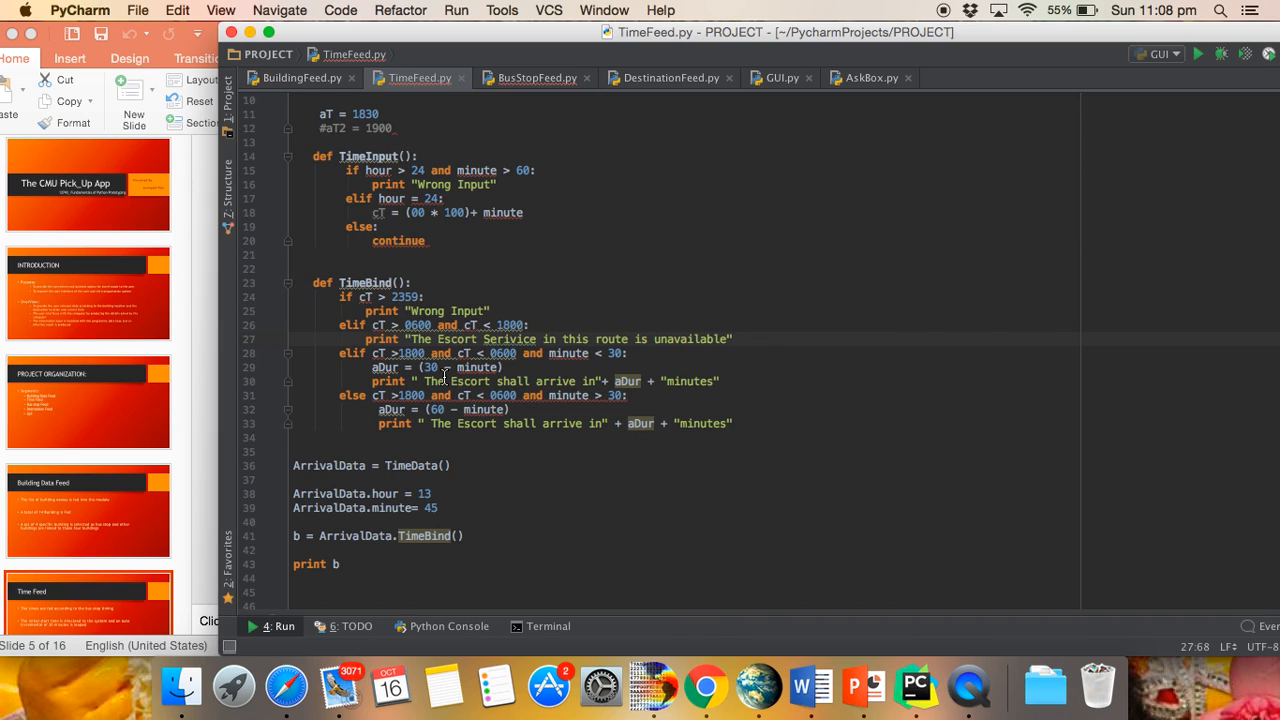
mouse_move(676, 316)
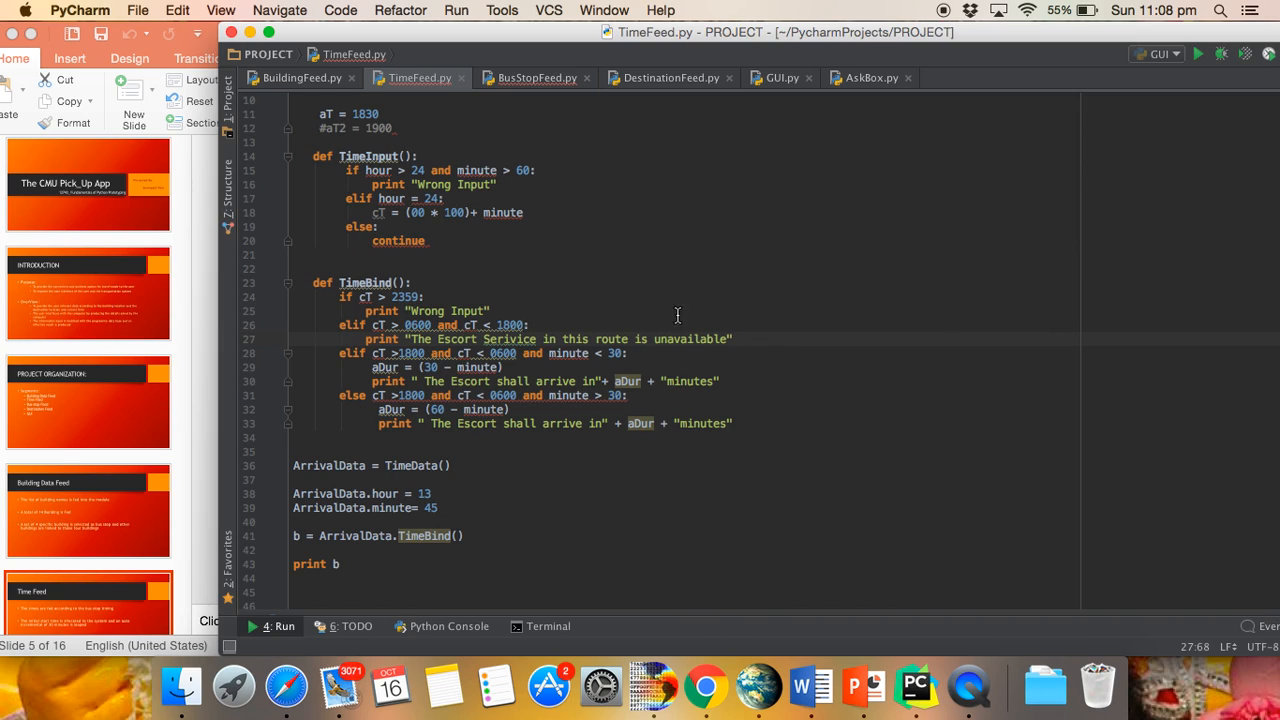
mouse_move(448, 424)
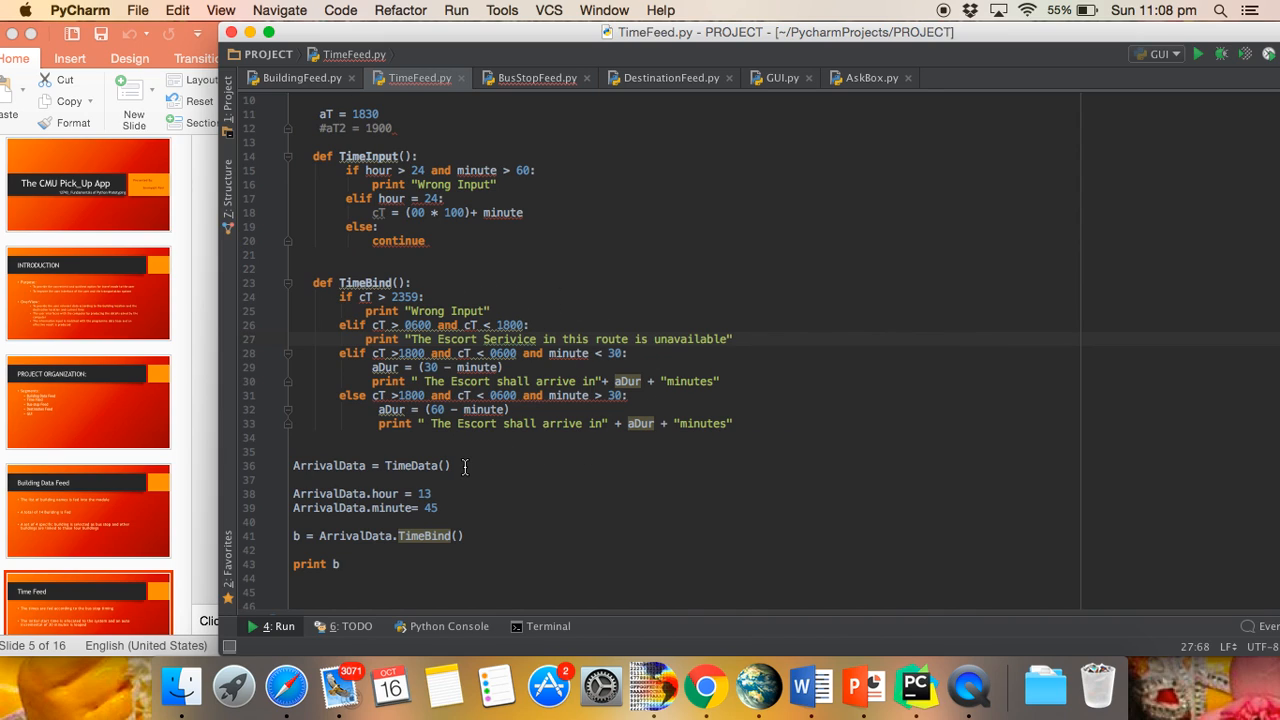
left_click(536, 76)
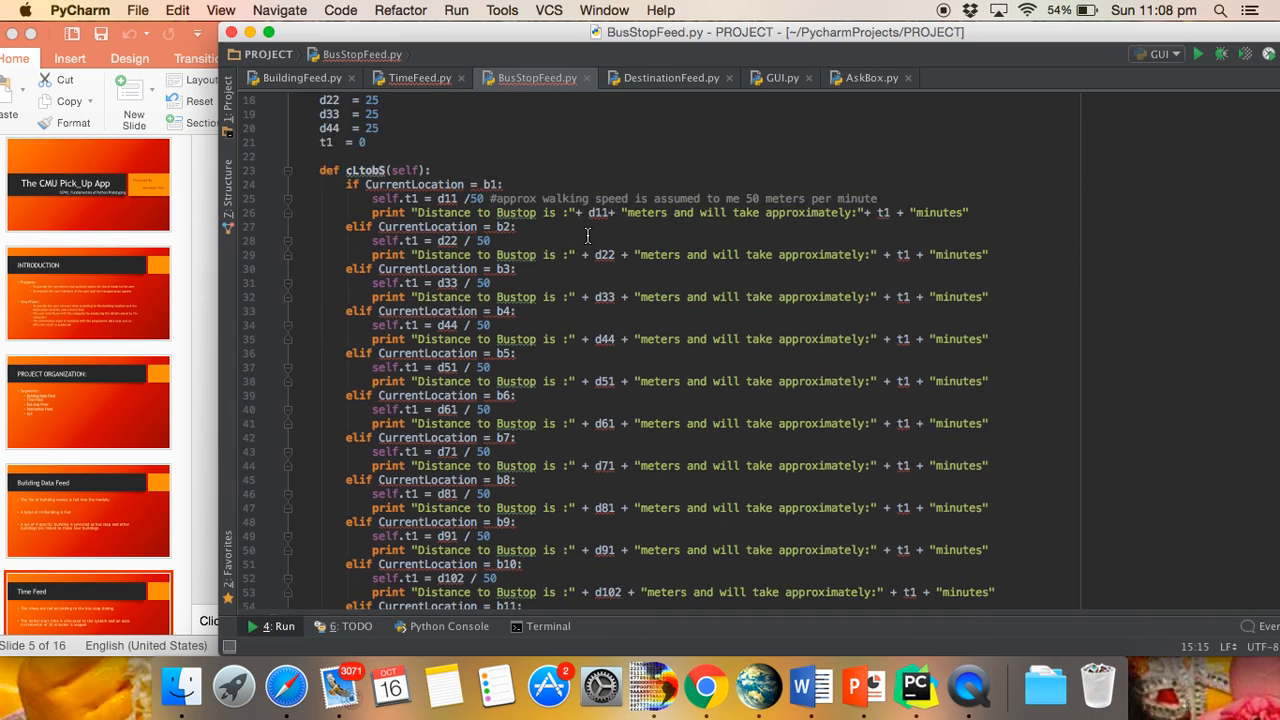
Review BusStopFeed.py's walking-distance cases down to the WalkingDistance test
scroll("down", 3)
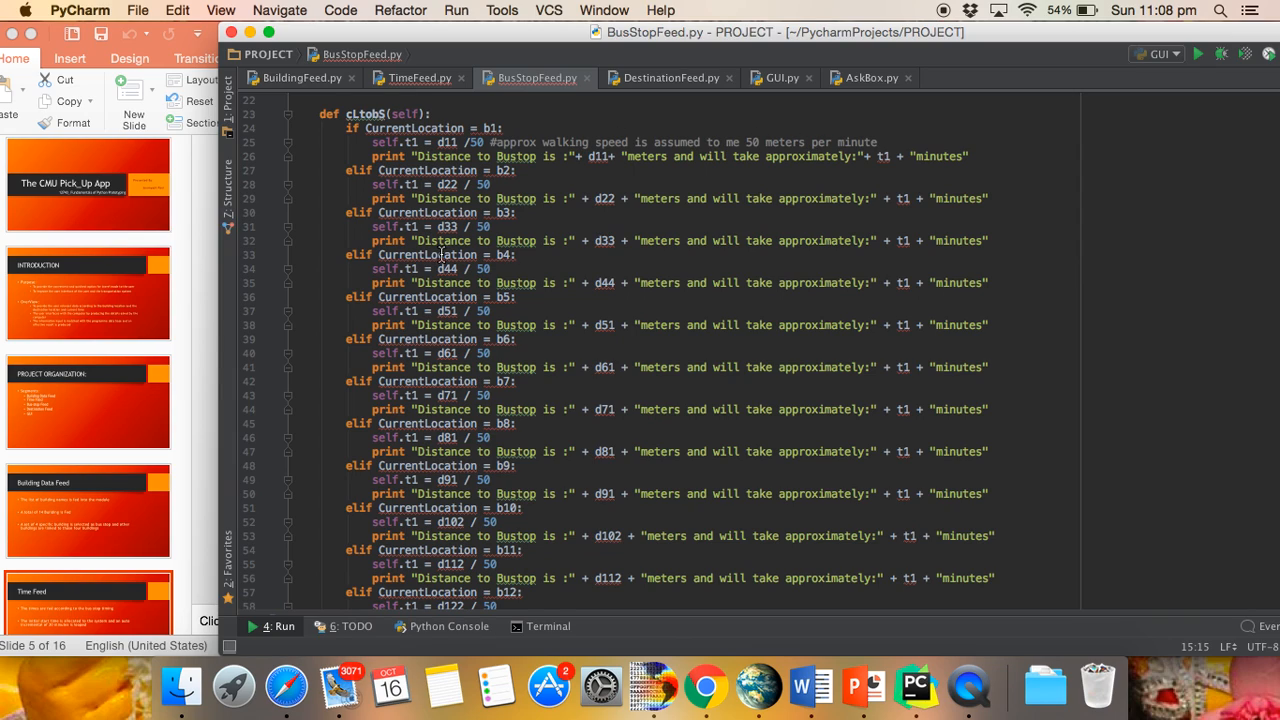
mouse_move(608, 376)
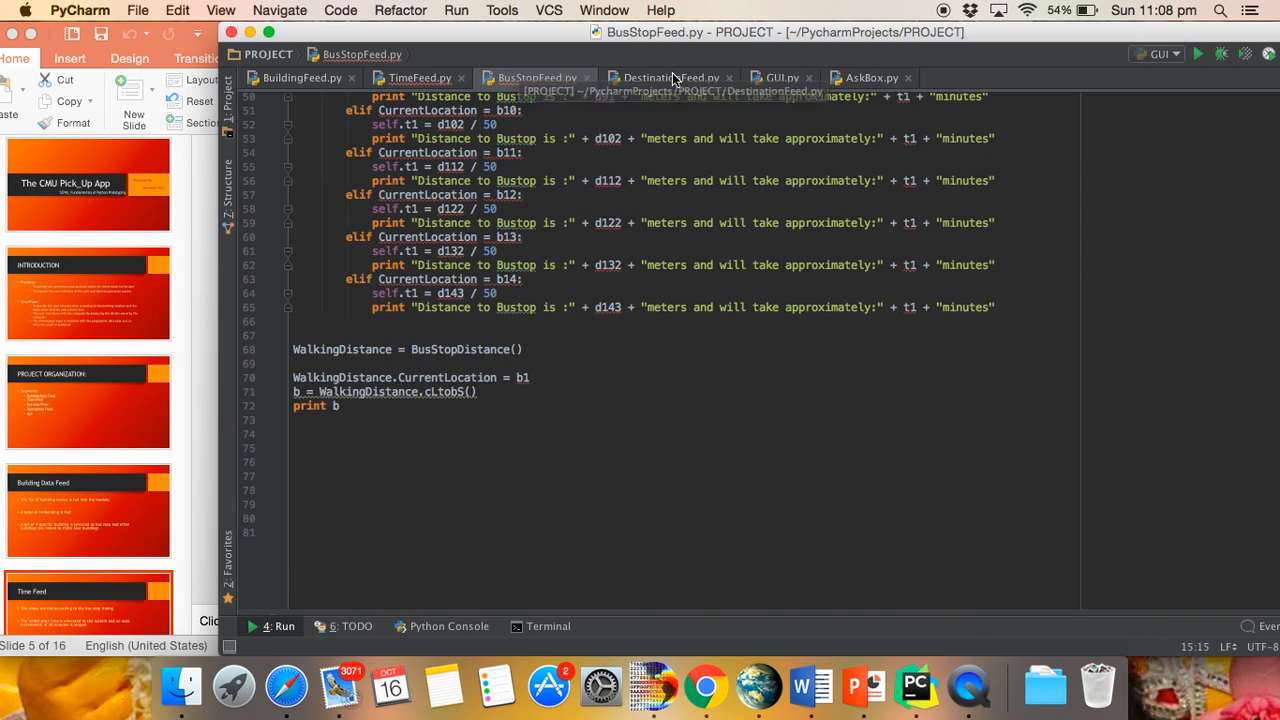
Review DestinationFeed.py's UserDropDest shuttle-zone logic, then bring up GUI.py
left_click(668, 76)
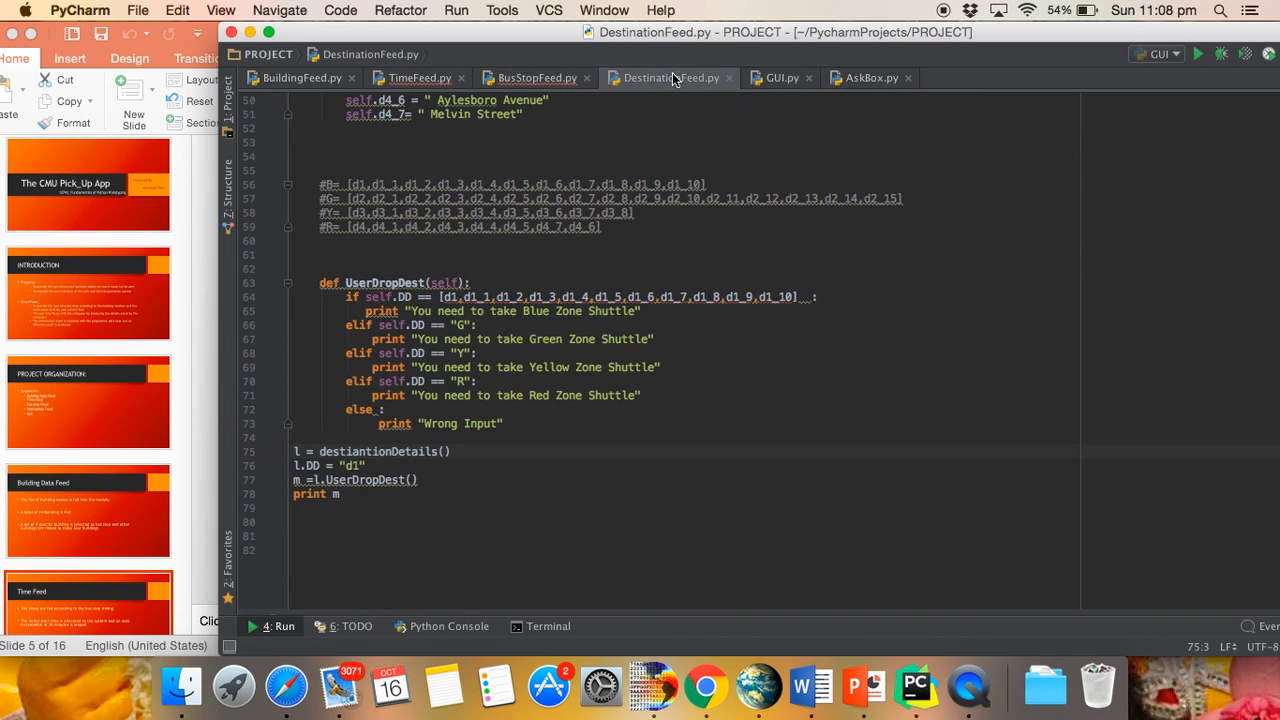
mouse_move(632, 260)
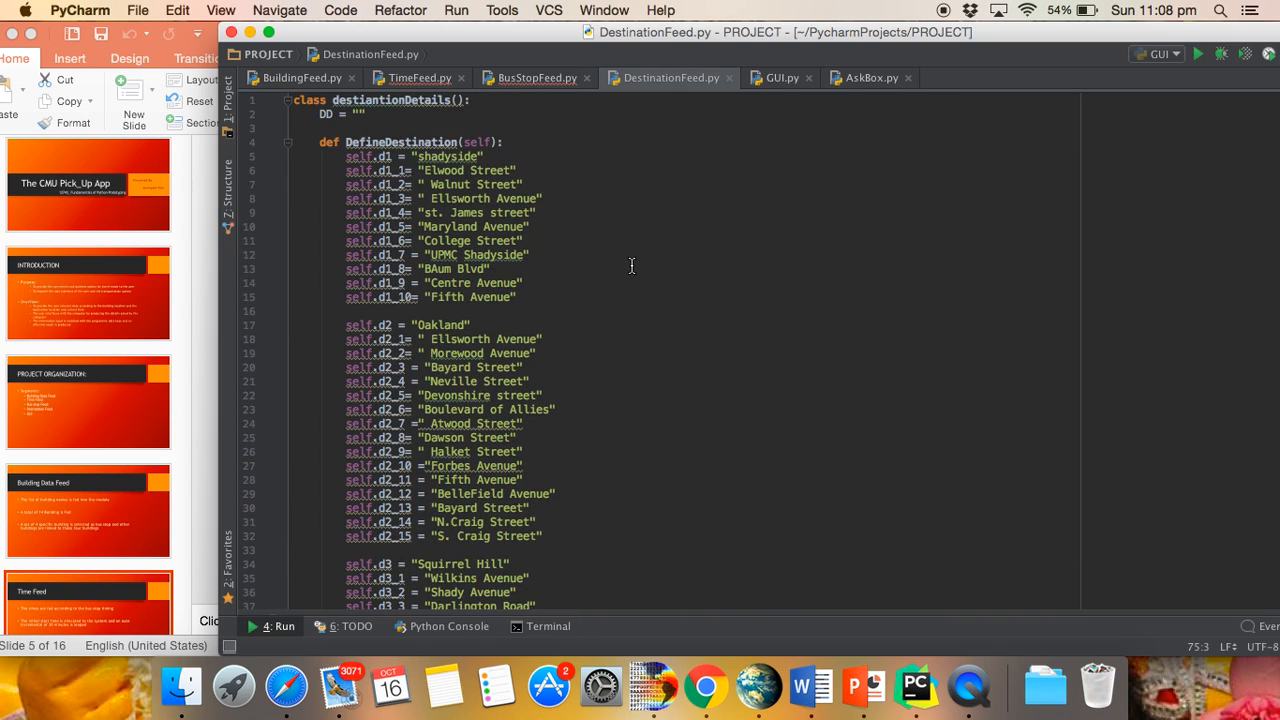
mouse_move(540, 188)
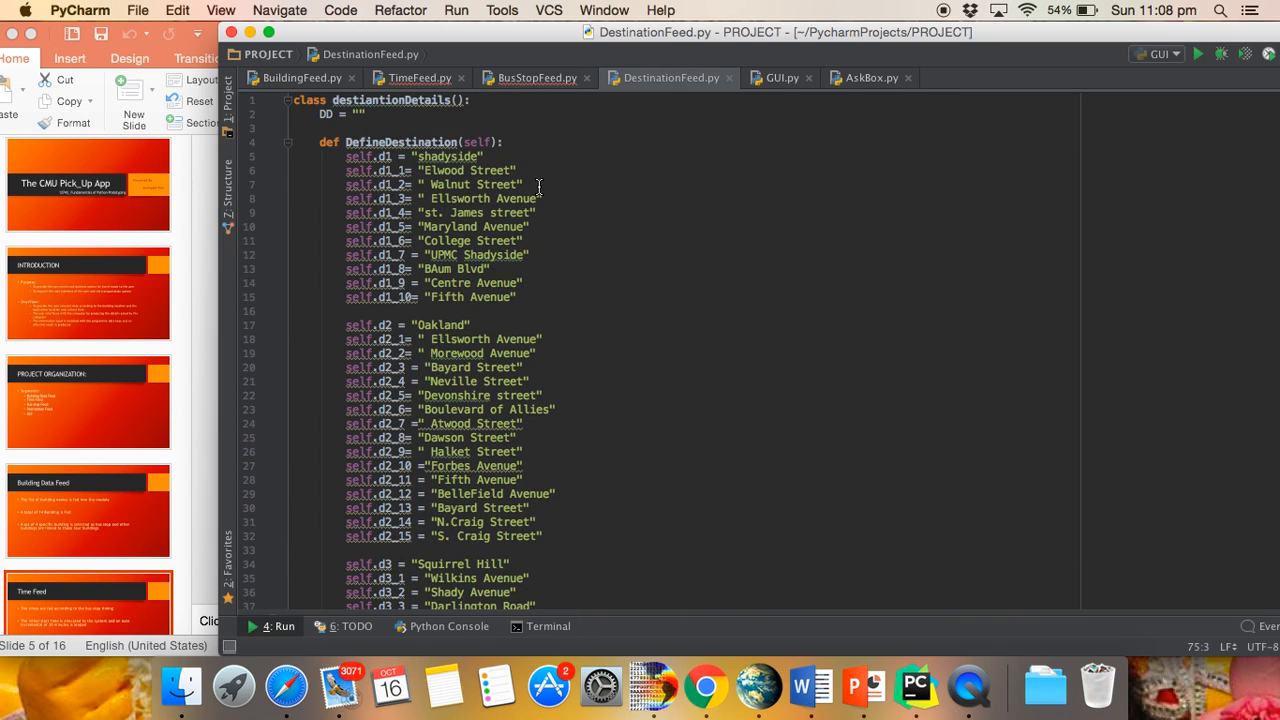
mouse_move(530, 228)
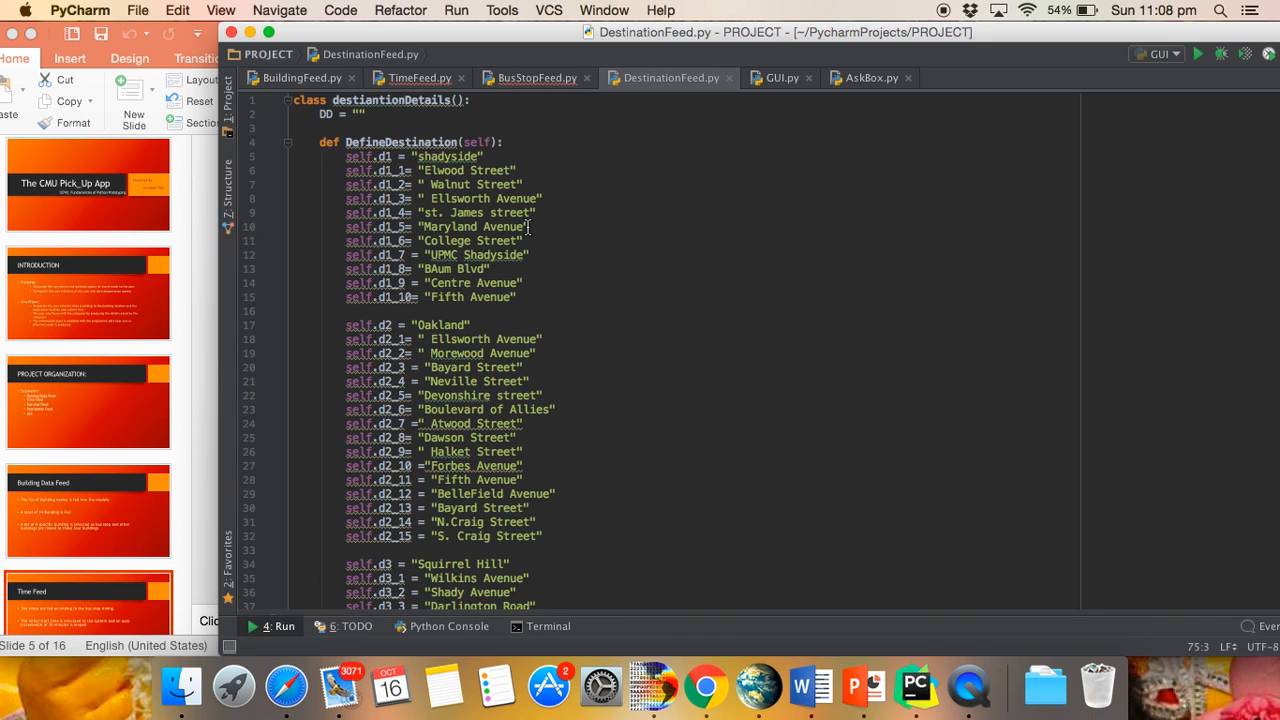
mouse_move(602, 364)
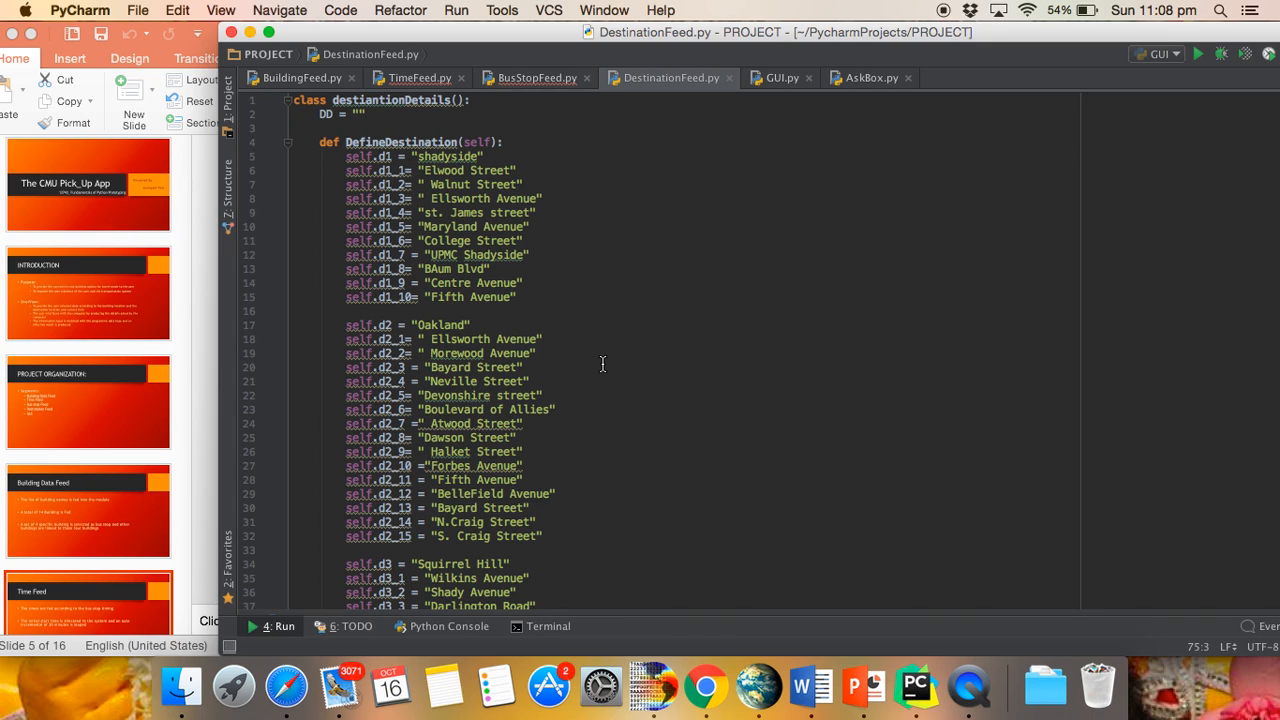
scroll("down", 3)
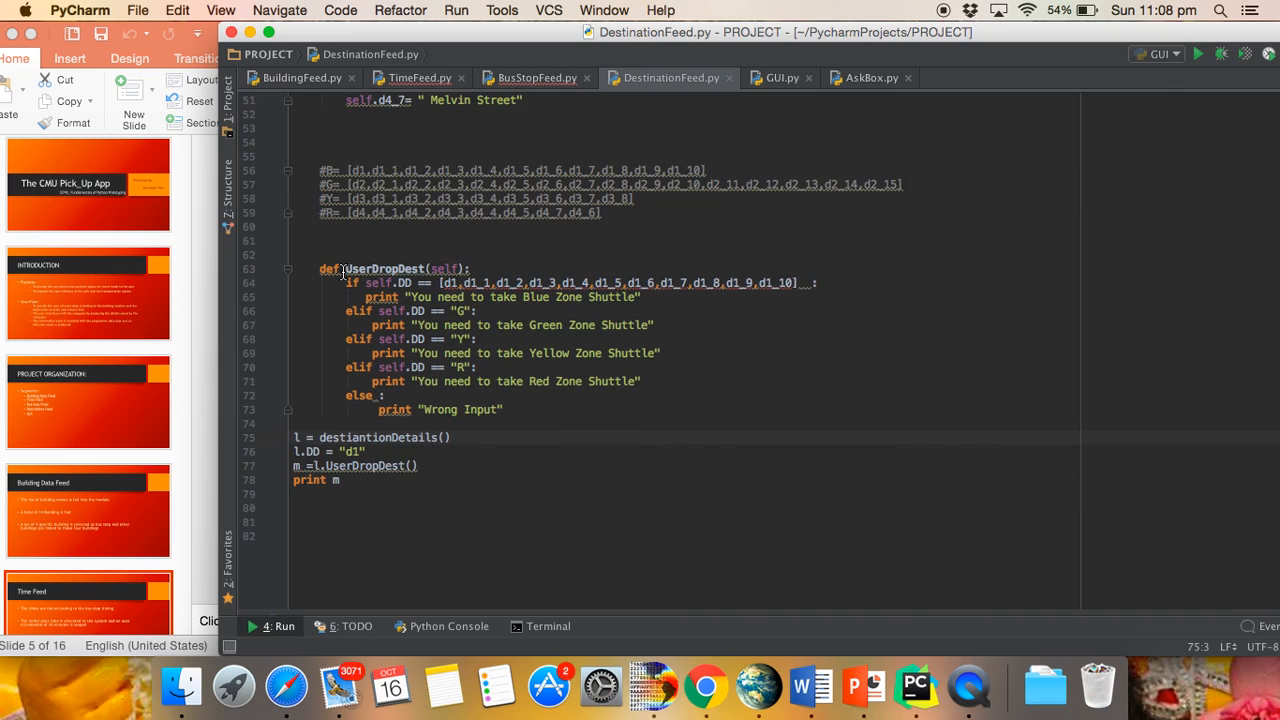
mouse_move(428, 268)
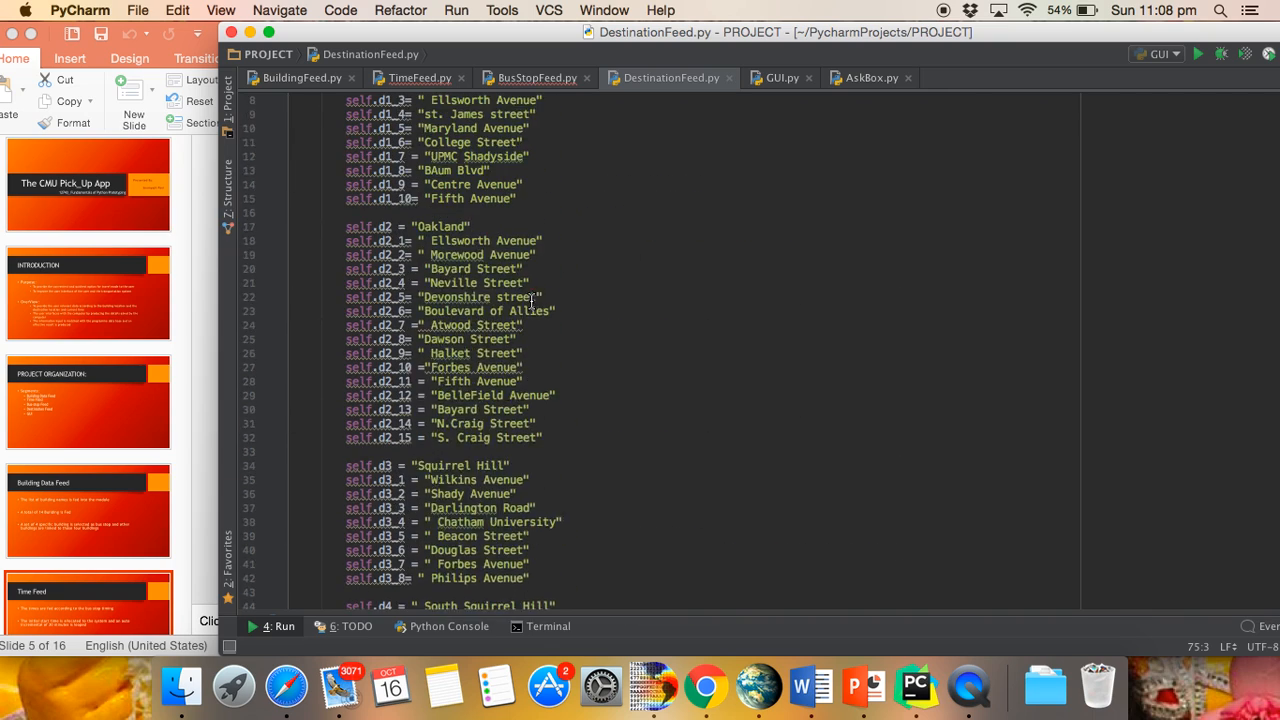
scroll("down", 3)
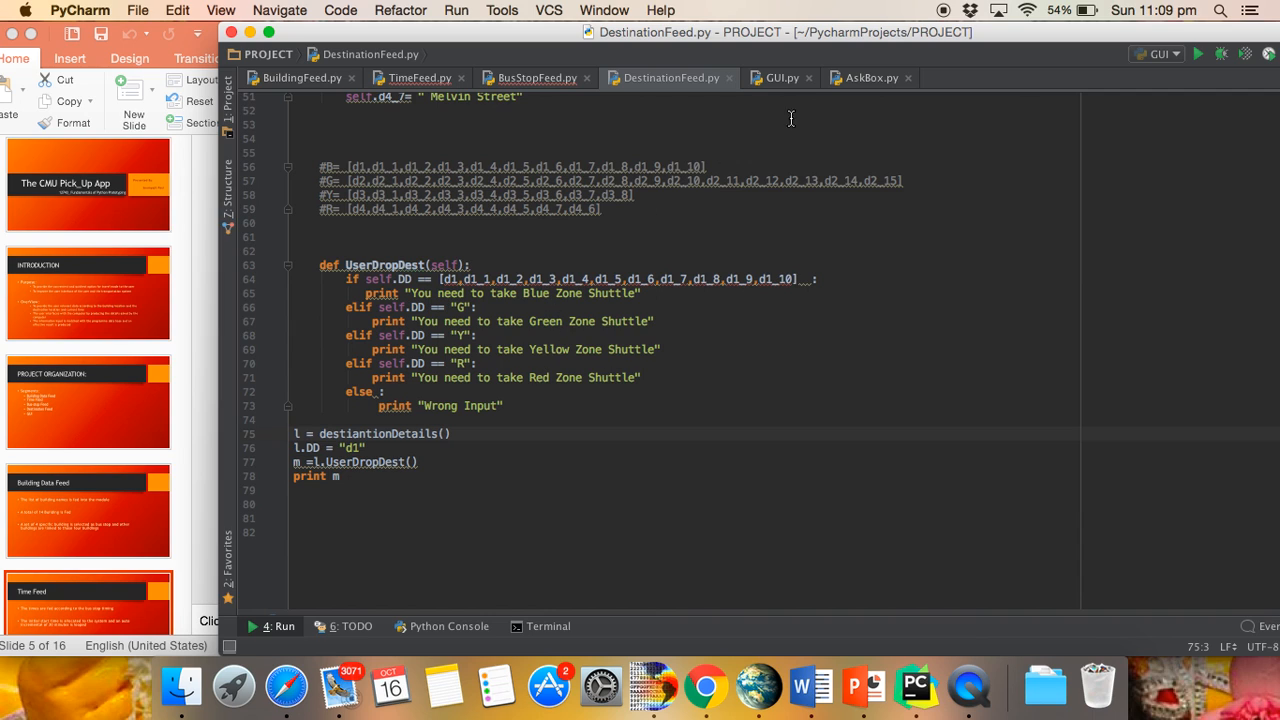
left_click(780, 76)
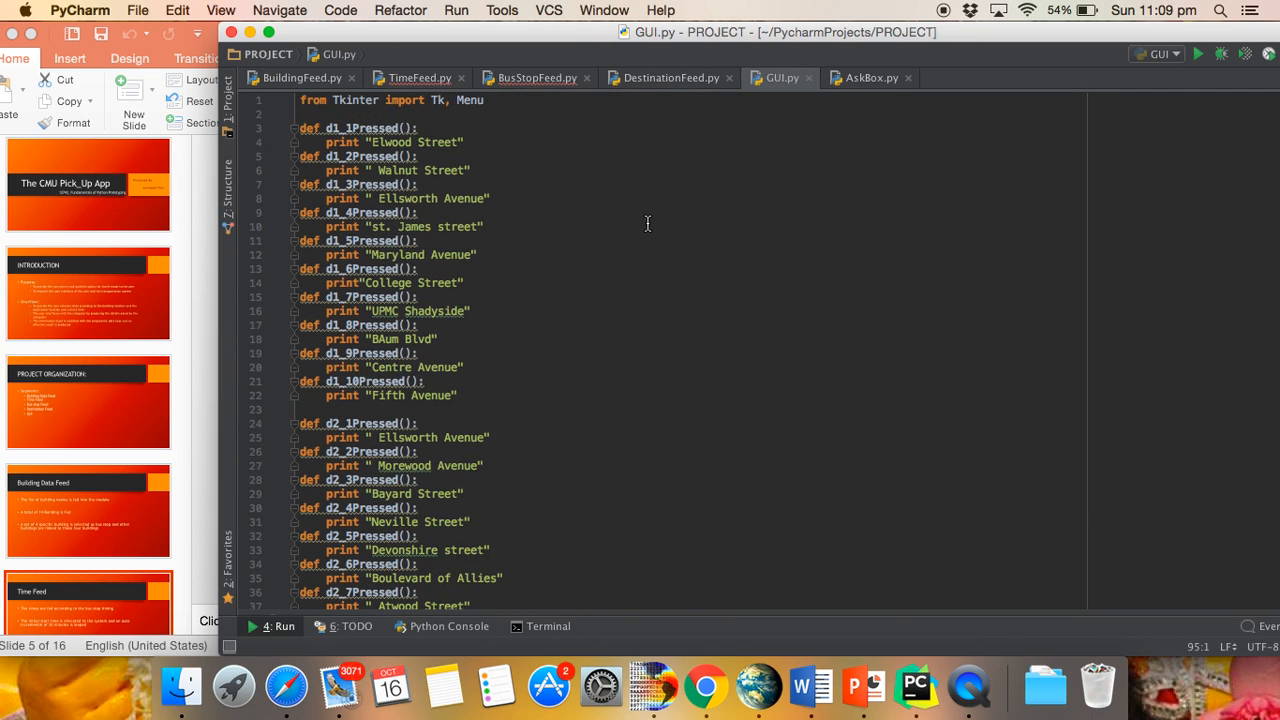
Review GUI.py's zone menus and street commands, then bring up AskBox.py
scroll("down", 3)
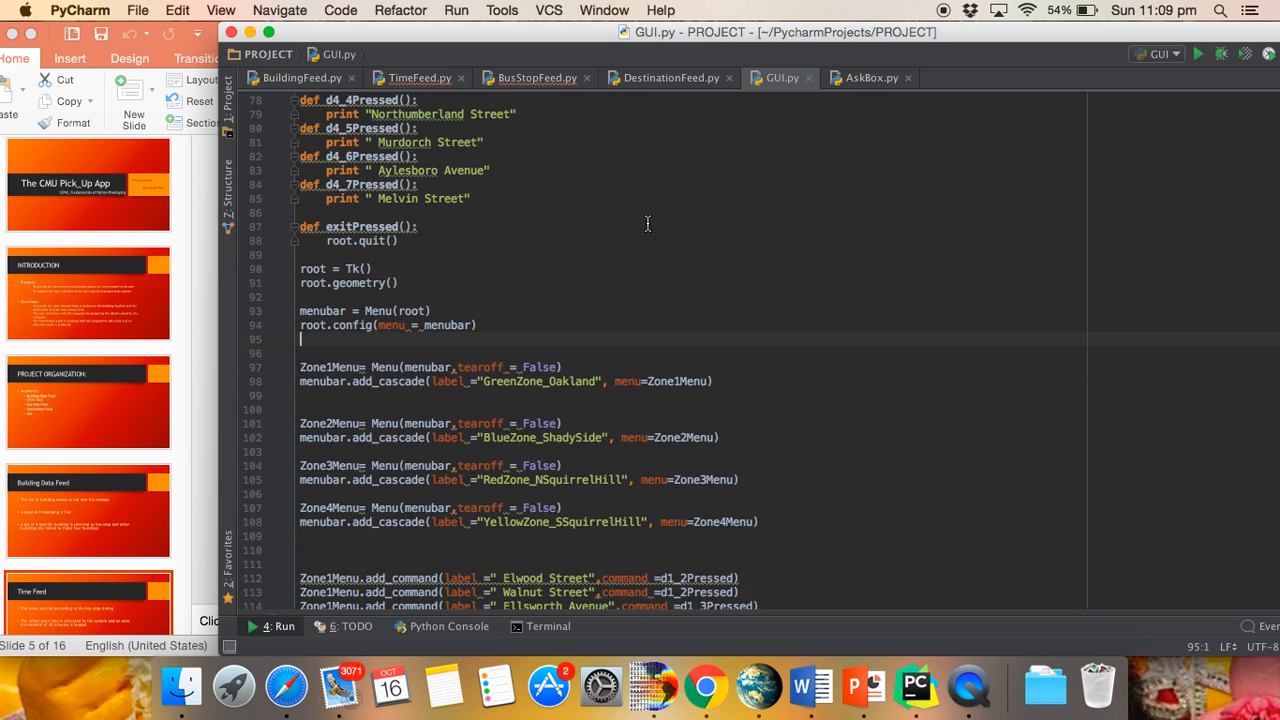
scroll("down", 3)
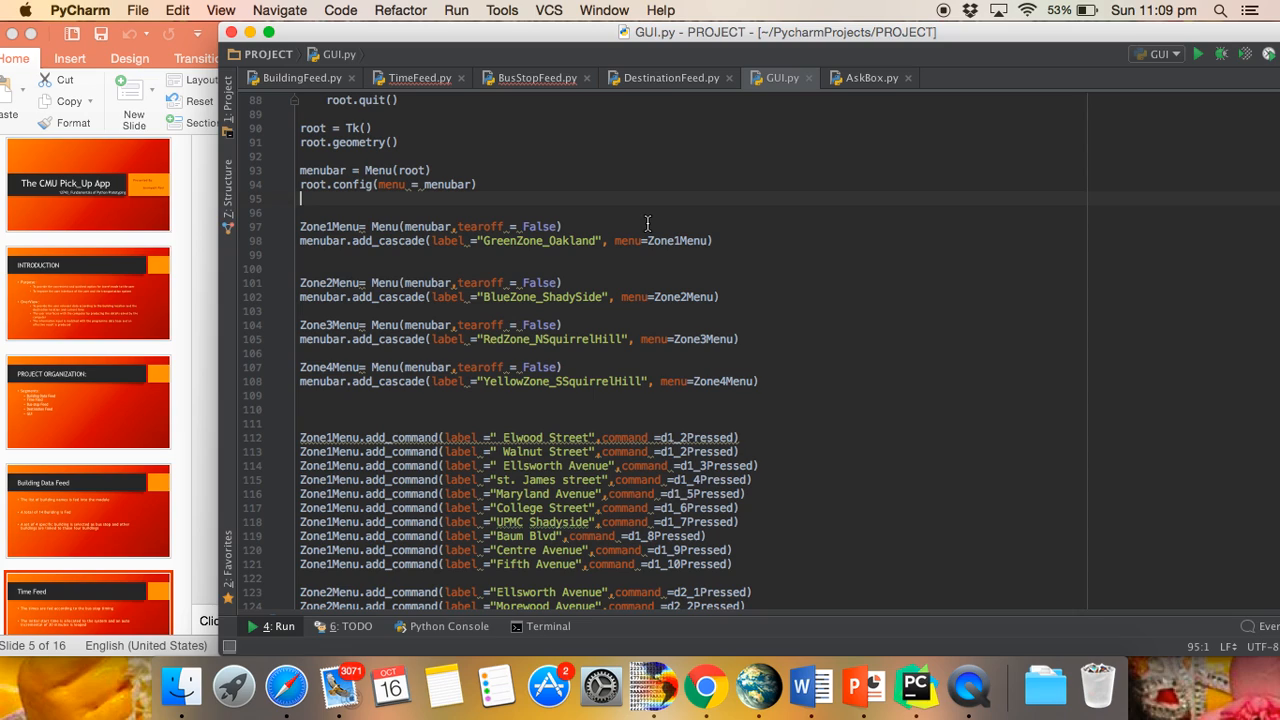
mouse_move(826, 152)
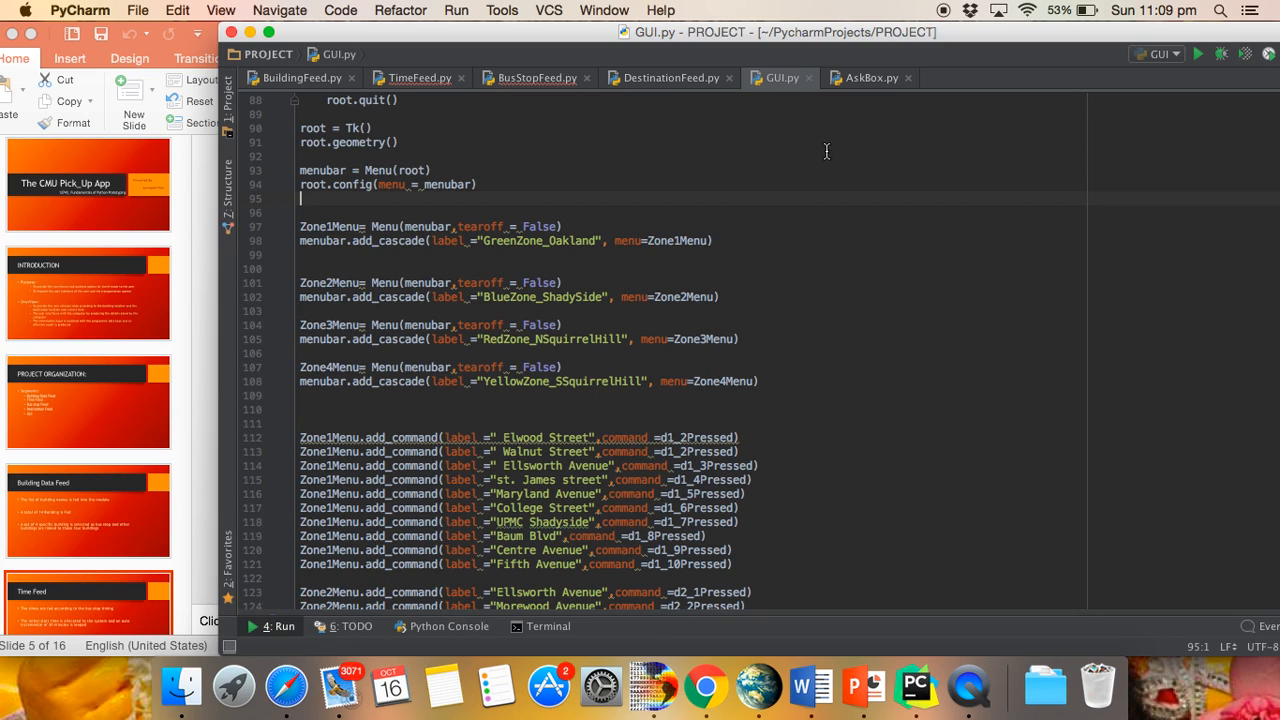
left_click(866, 78)
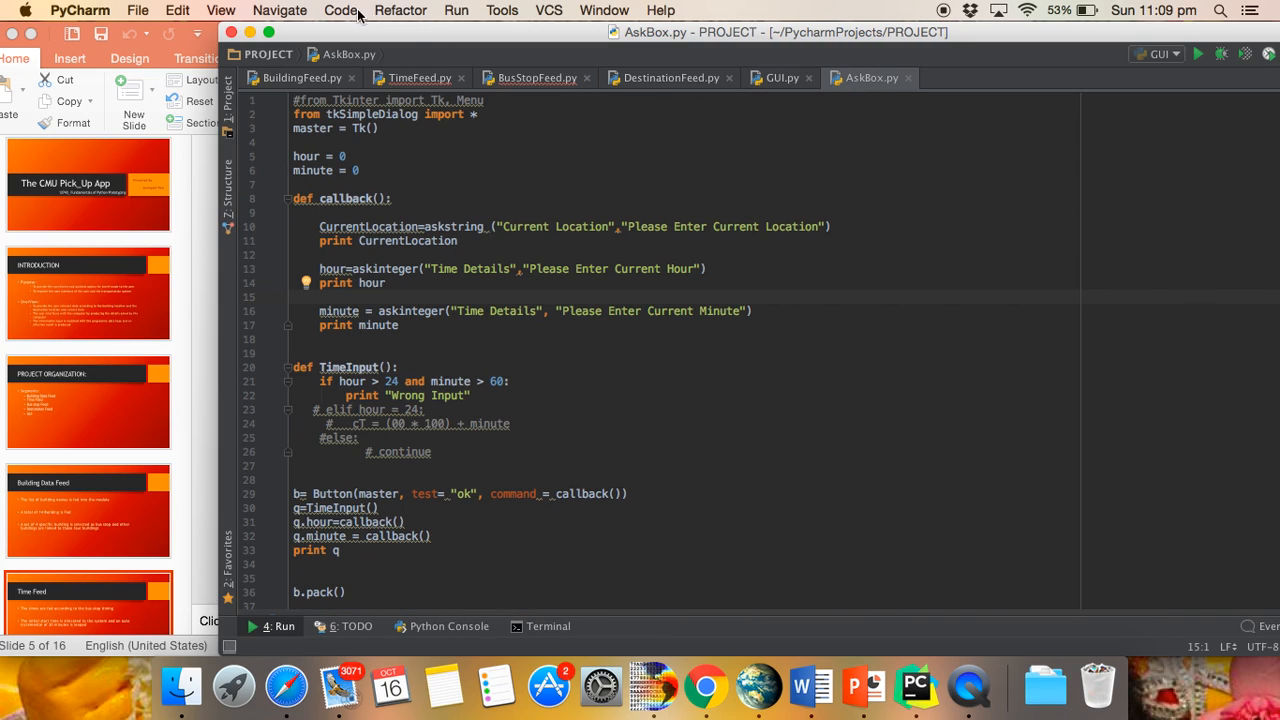
Run the AskBox script and enter 'po' as the current location
left_click(456, 10)
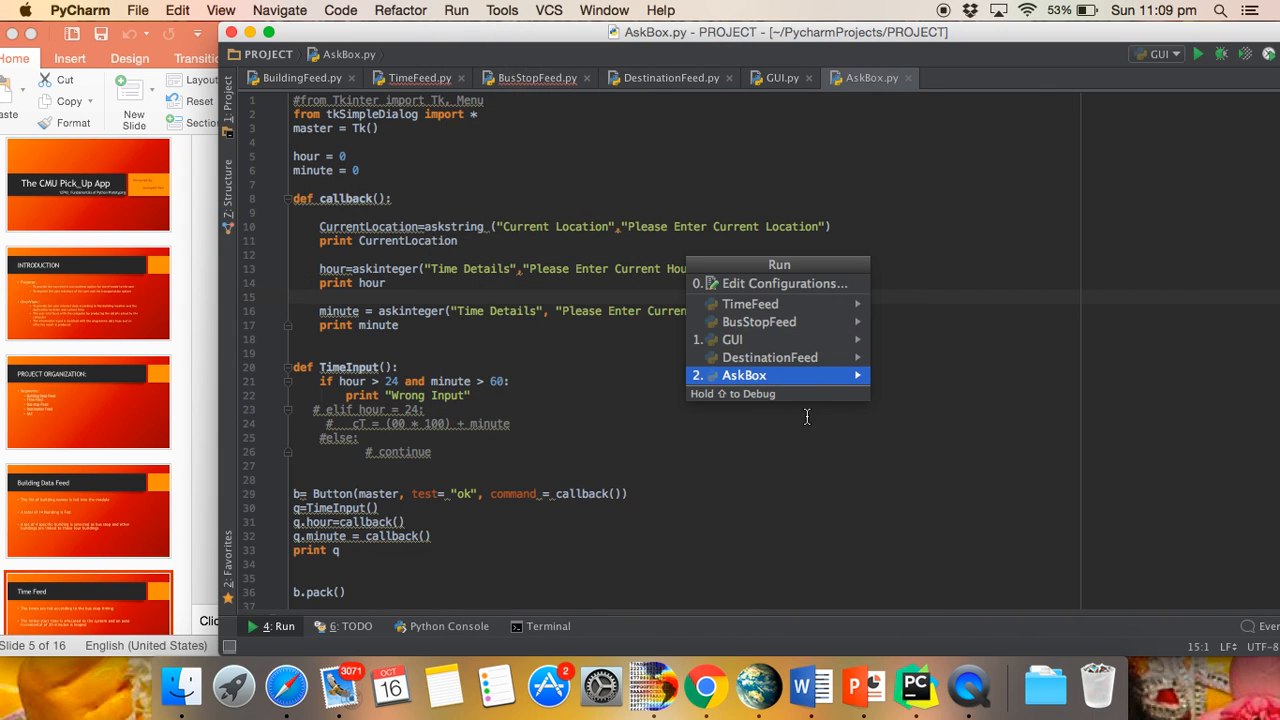
left_click(744, 376)
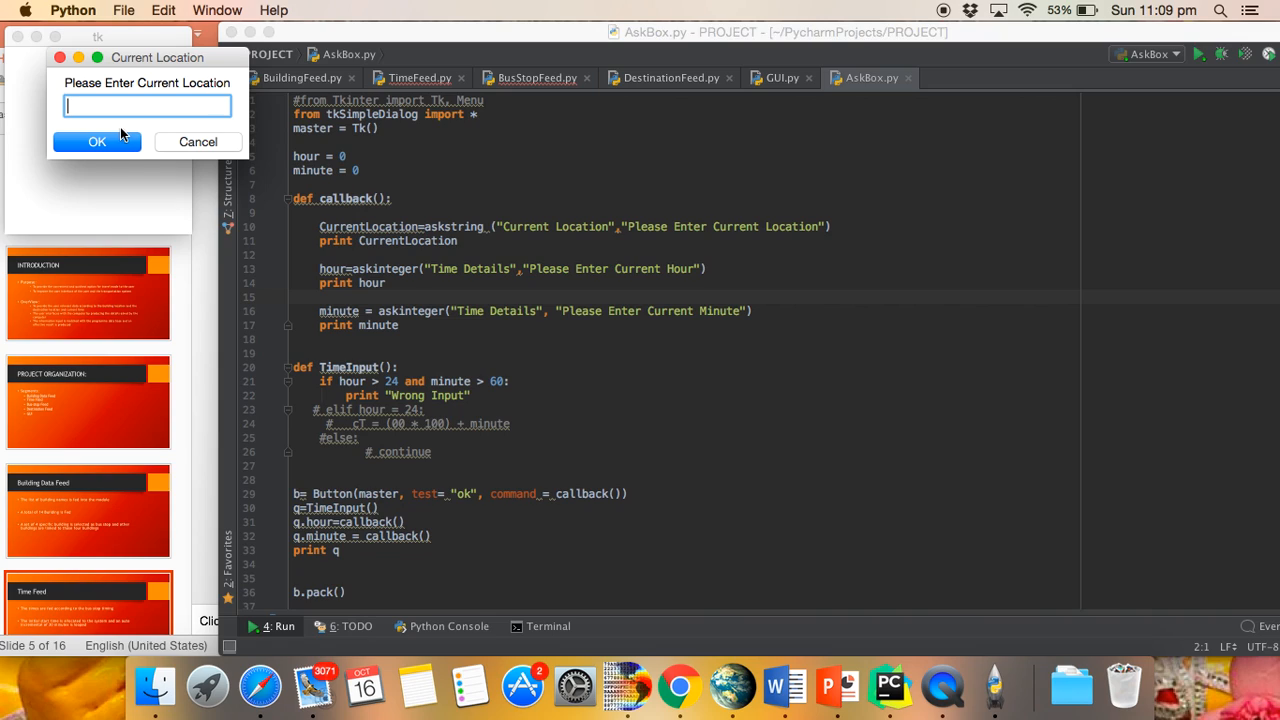
type("po")
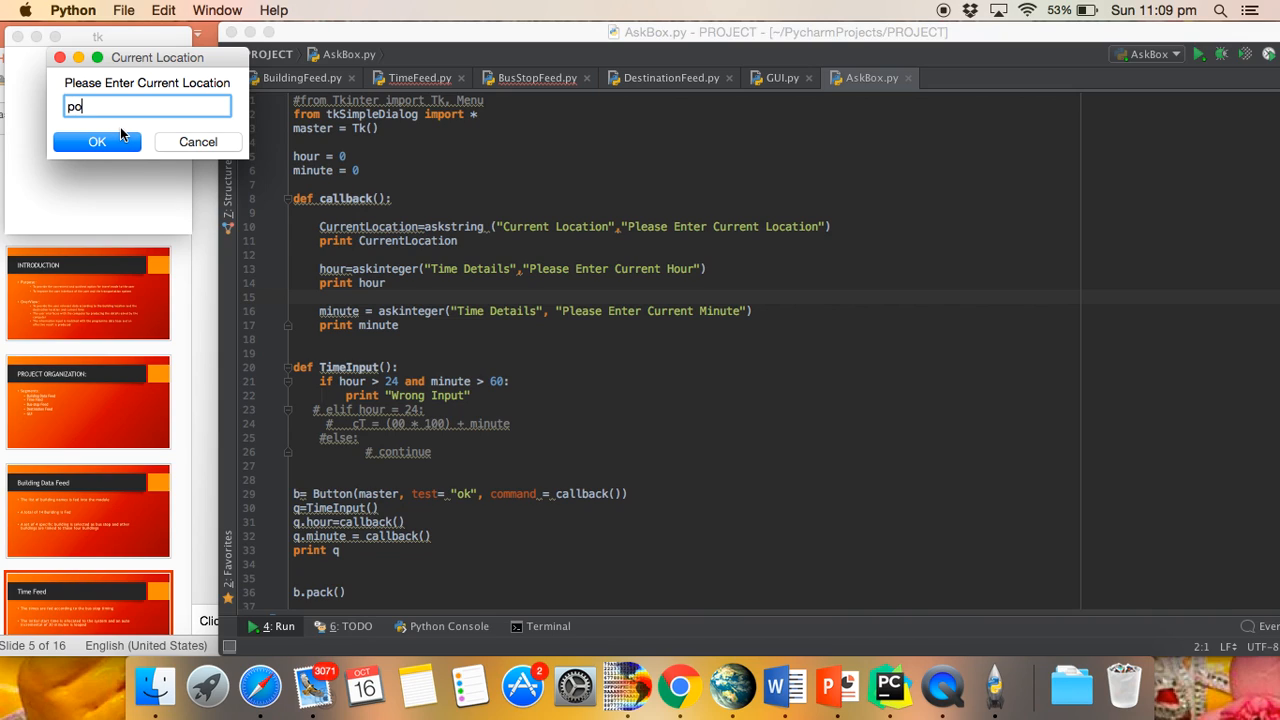
left_click(96, 140)
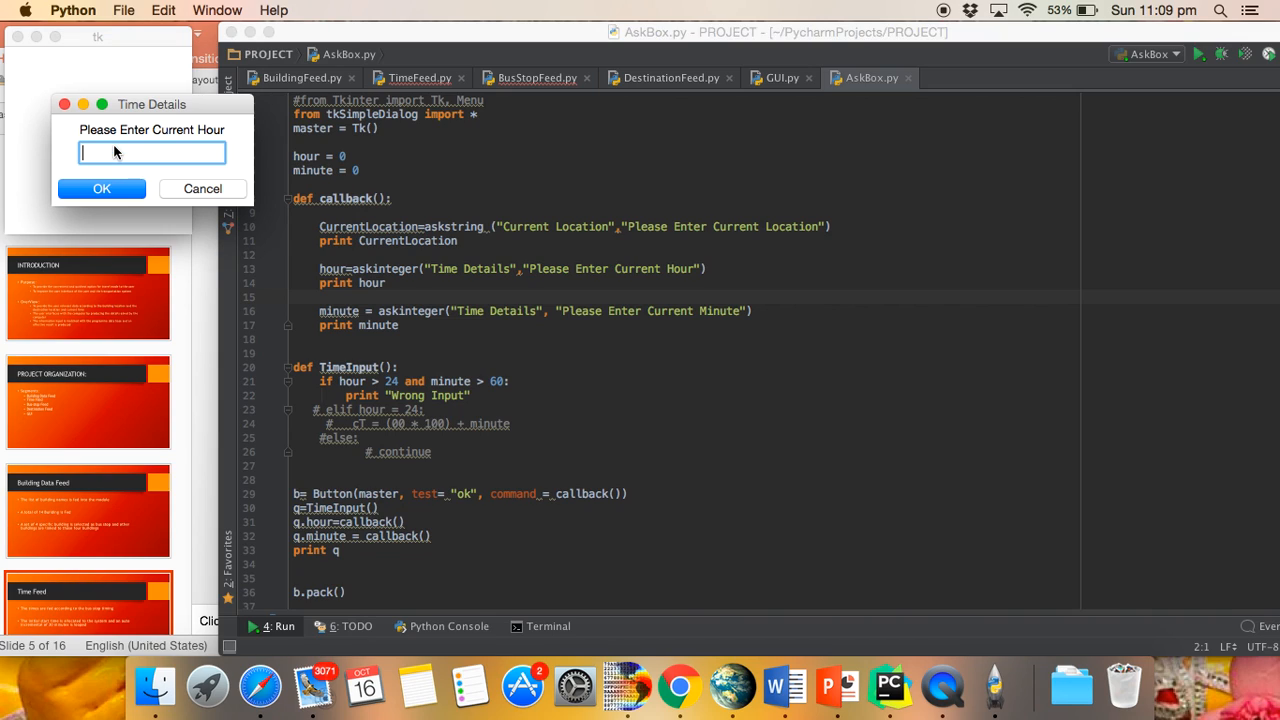
Enter hour 23 and minute 4 in the time dialogs, returning to GUI.py
type("23")
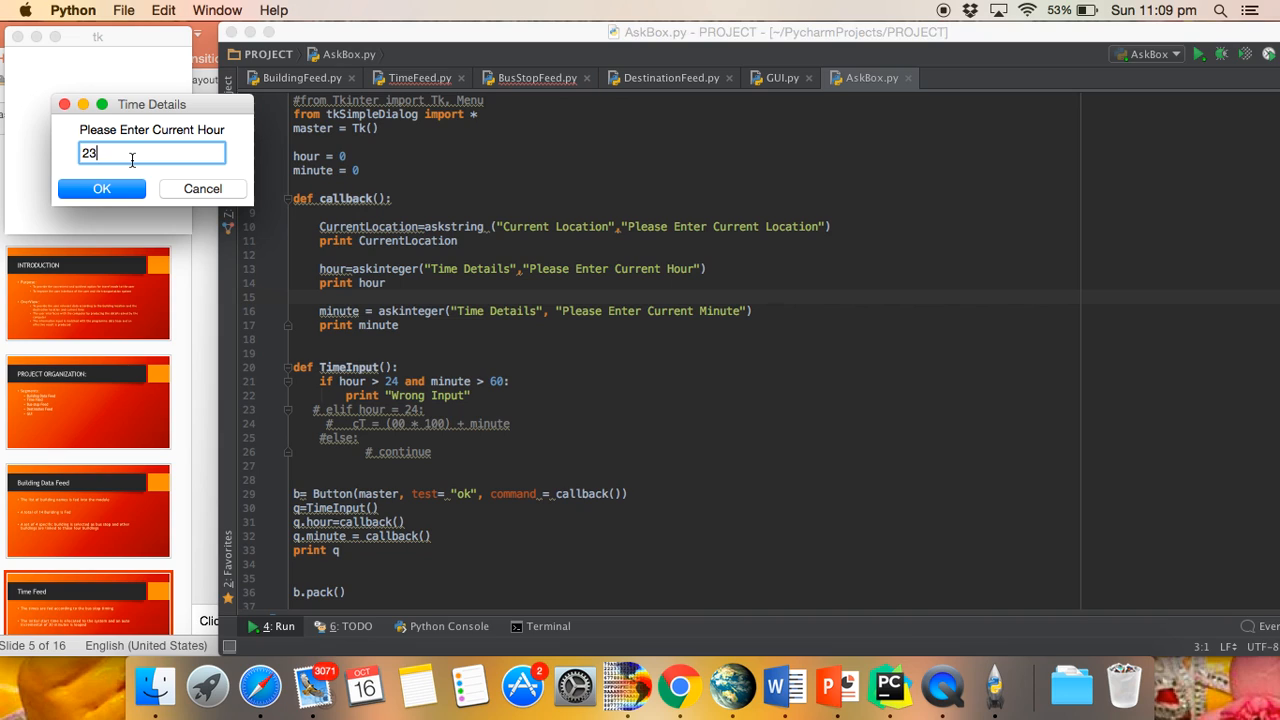
left_click(100, 188)
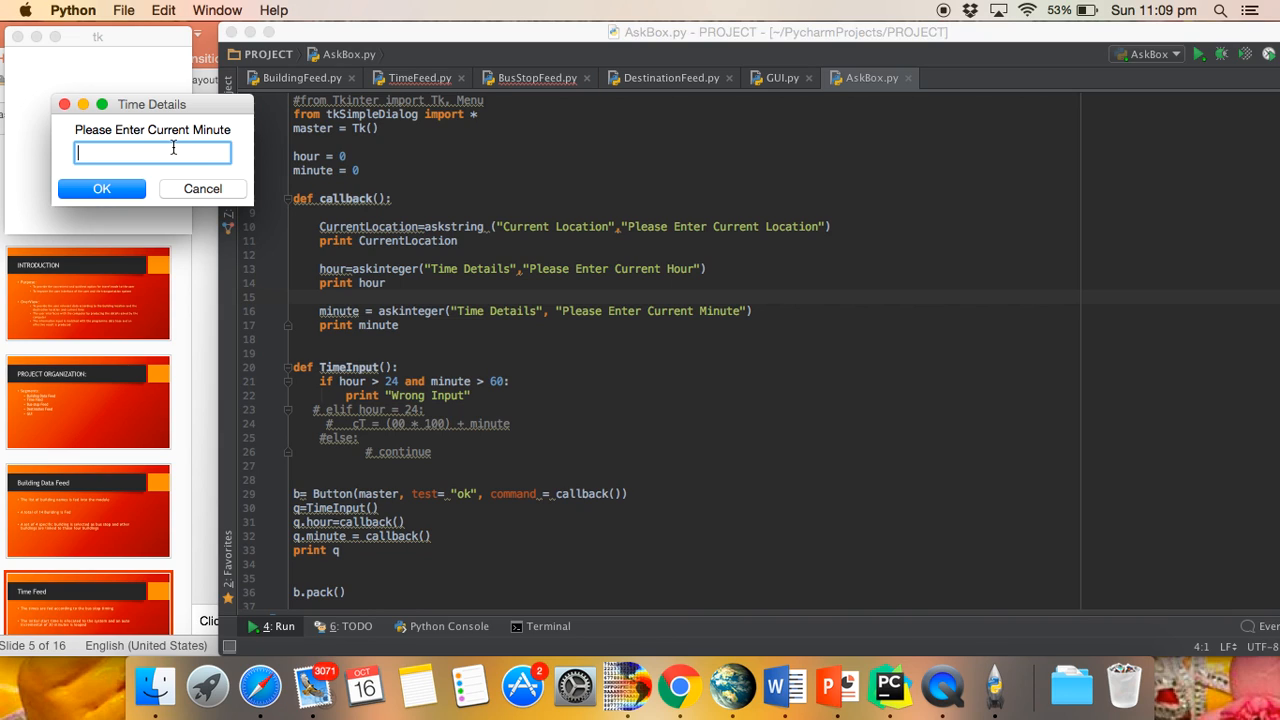
type("4")
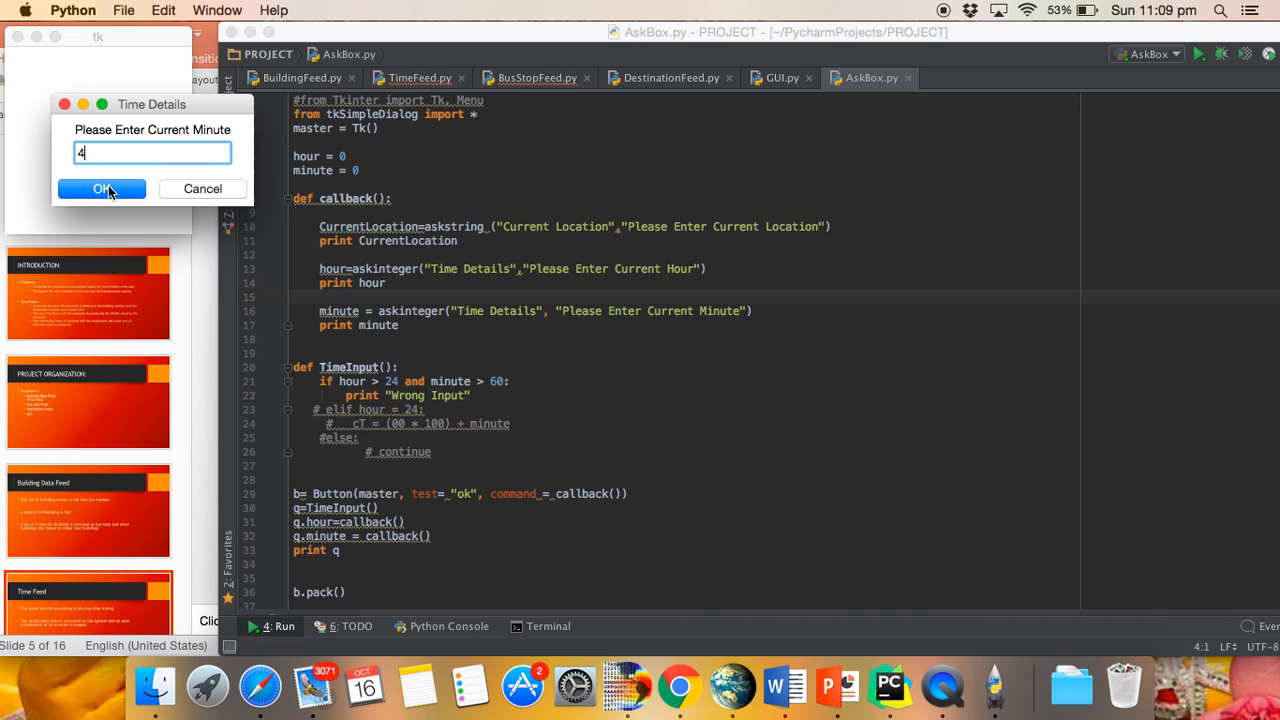
left_click(782, 76)
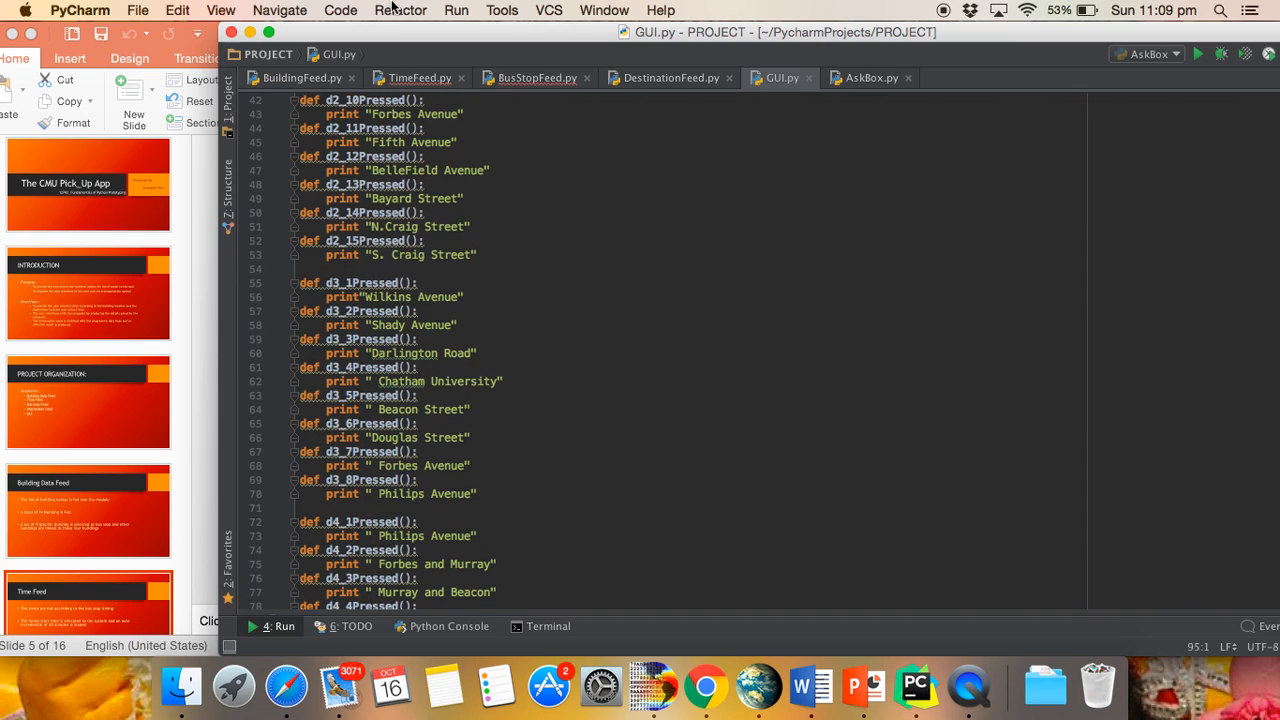
Run the GUI script and show the GreenZone_Oakland and RedZone_NSquirrelHill street lists
left_click(456, 10)
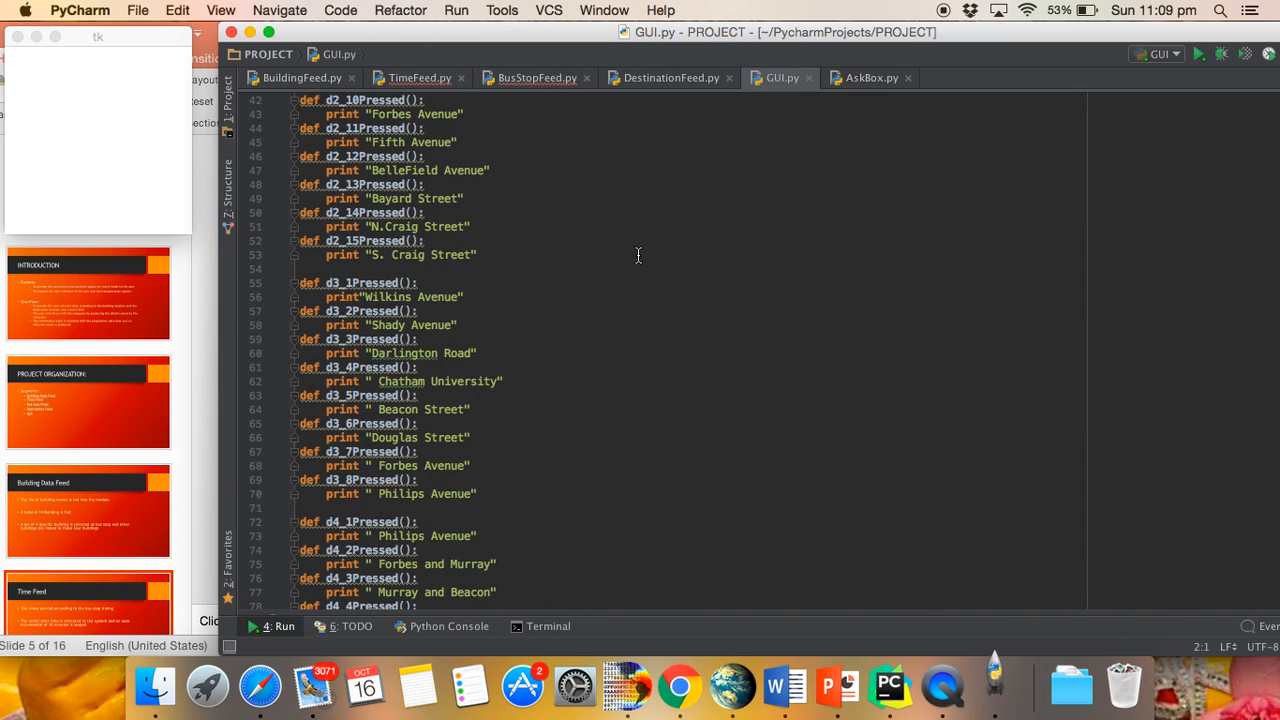
left_click(176, 10)
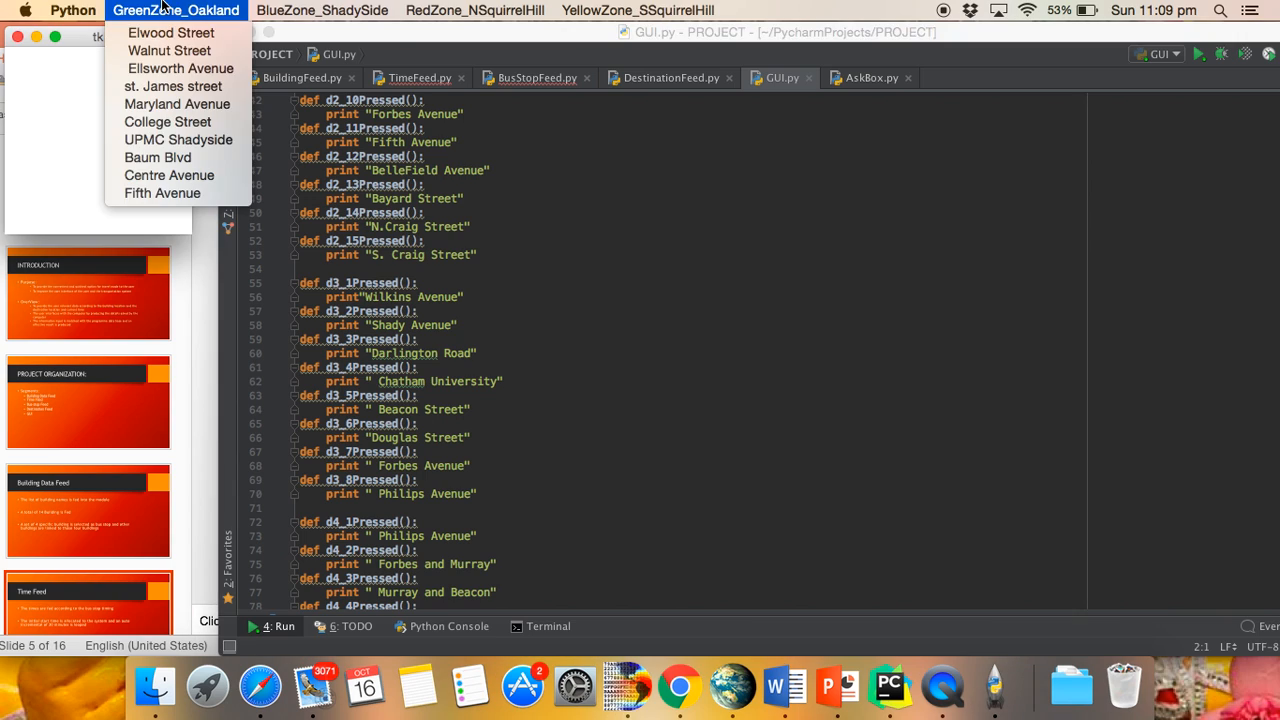
left_click(476, 10)
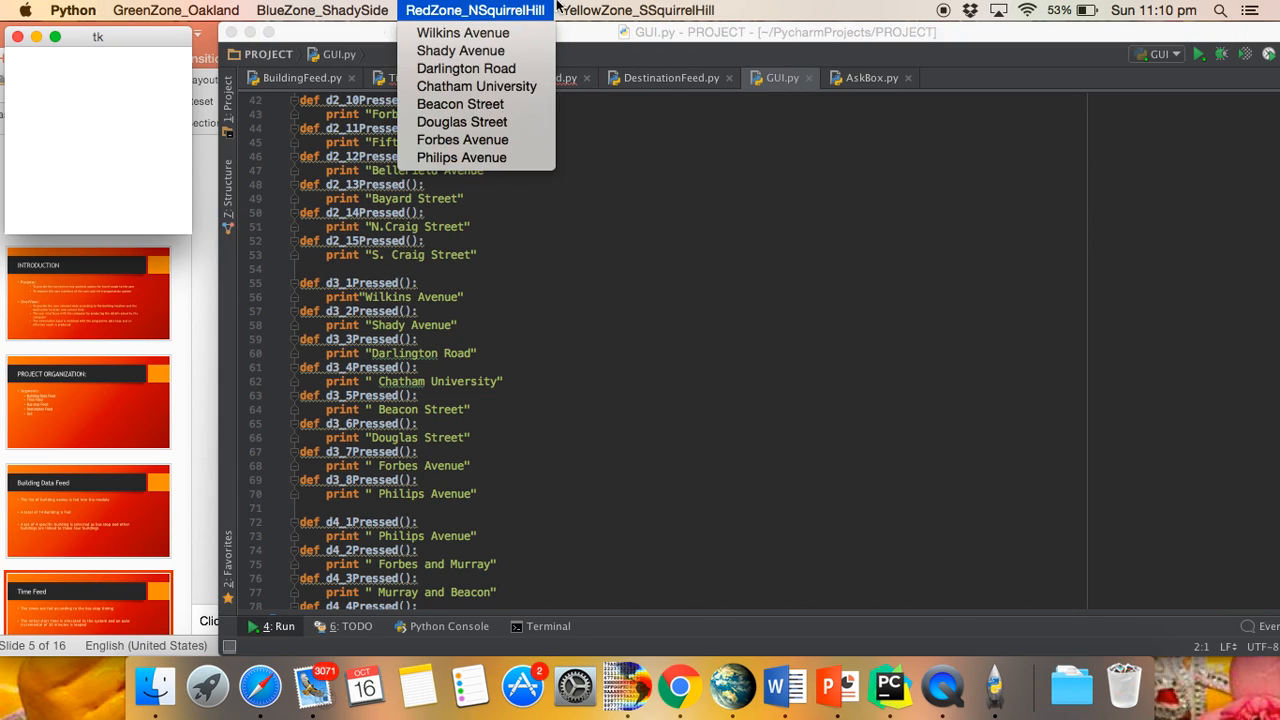
mouse_move(462, 32)
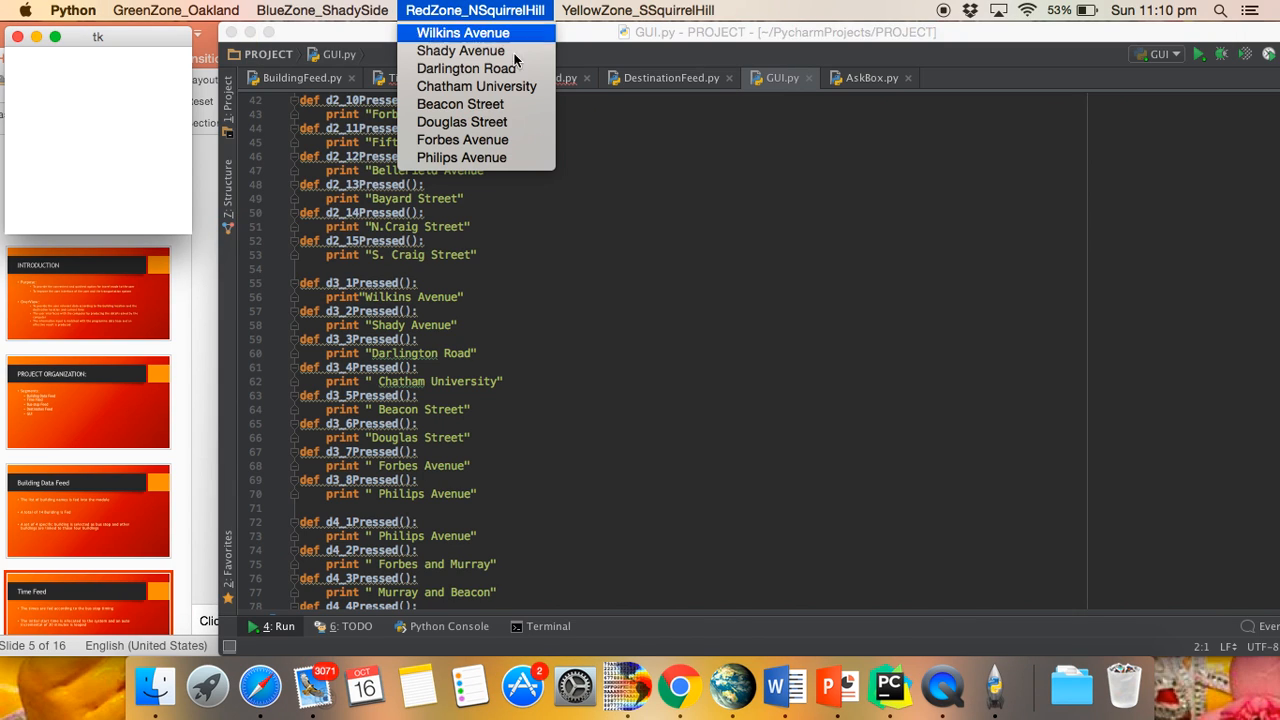
mouse_move(460, 122)
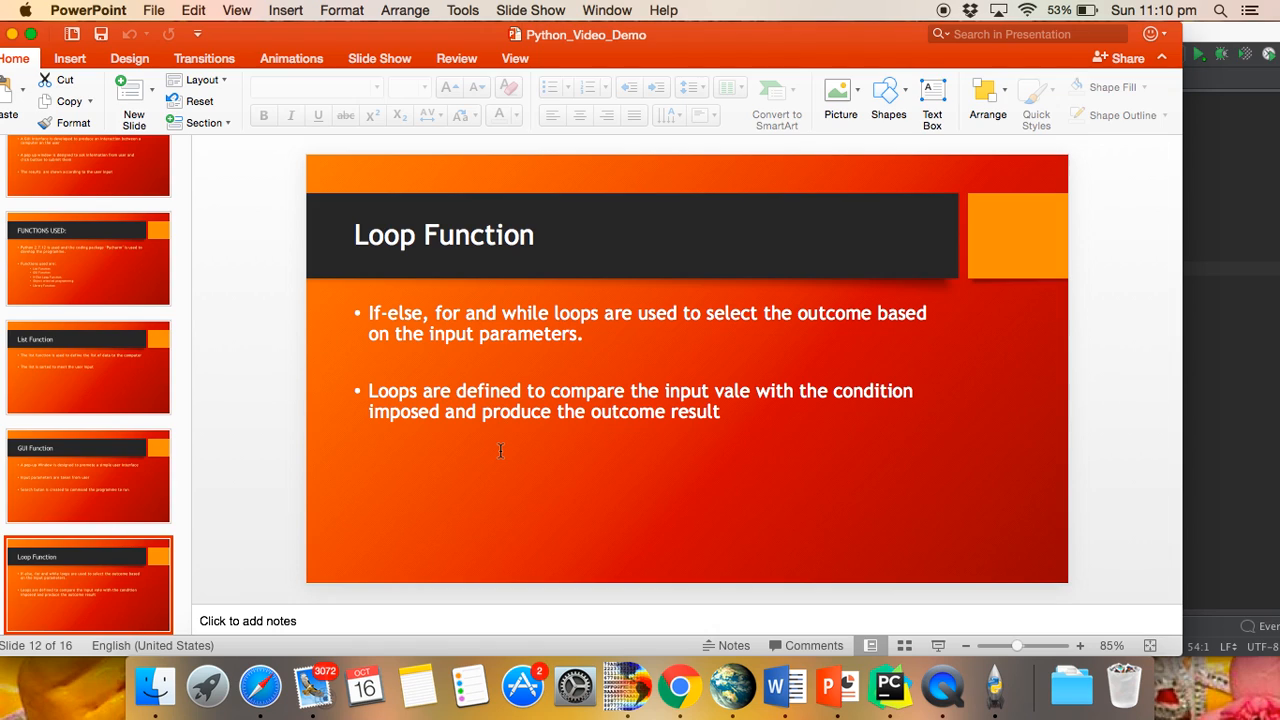
Advance past the Object Oriented Programming slide to the final Thank You slide
left_click(88, 584)
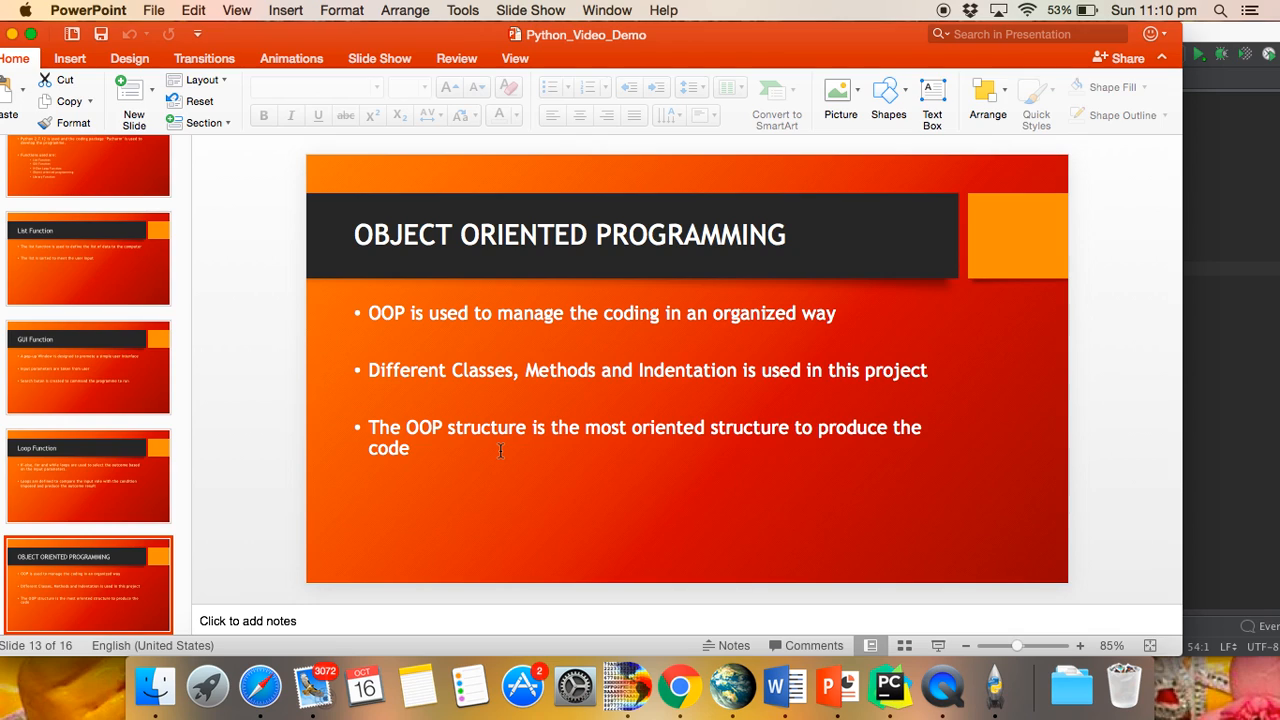
left_click(88, 580)
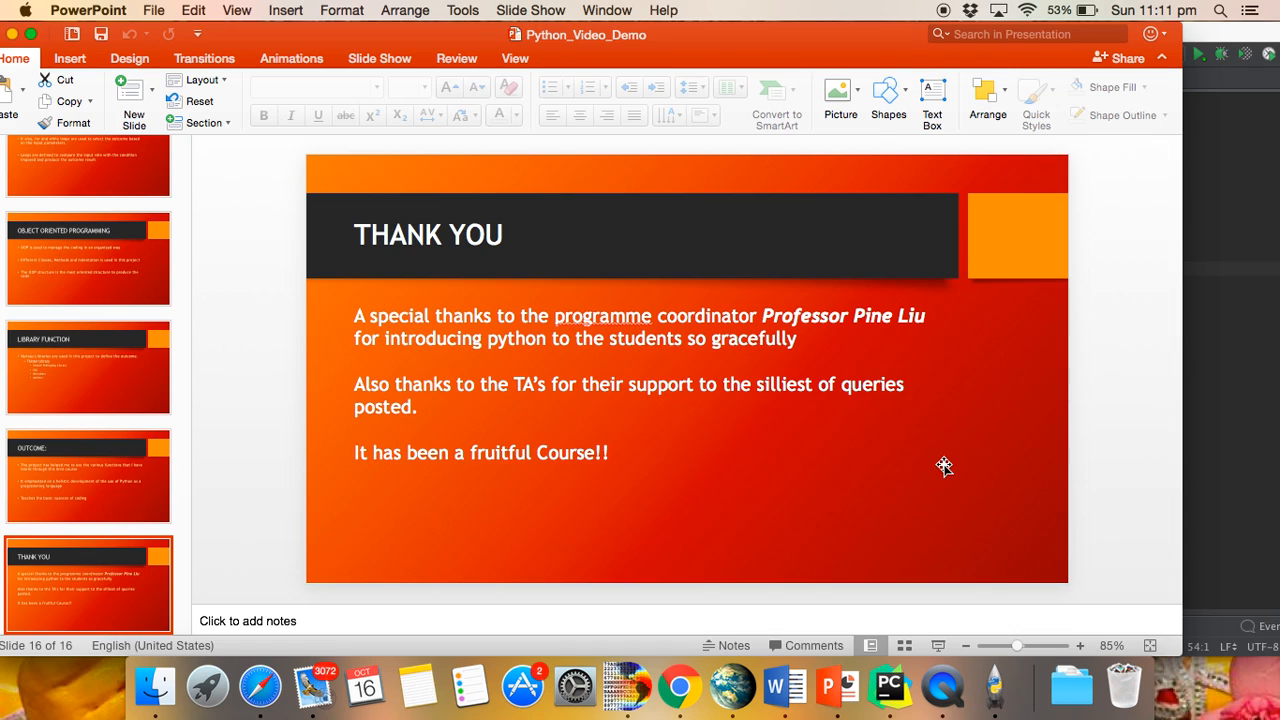
mouse_move(1212, 348)
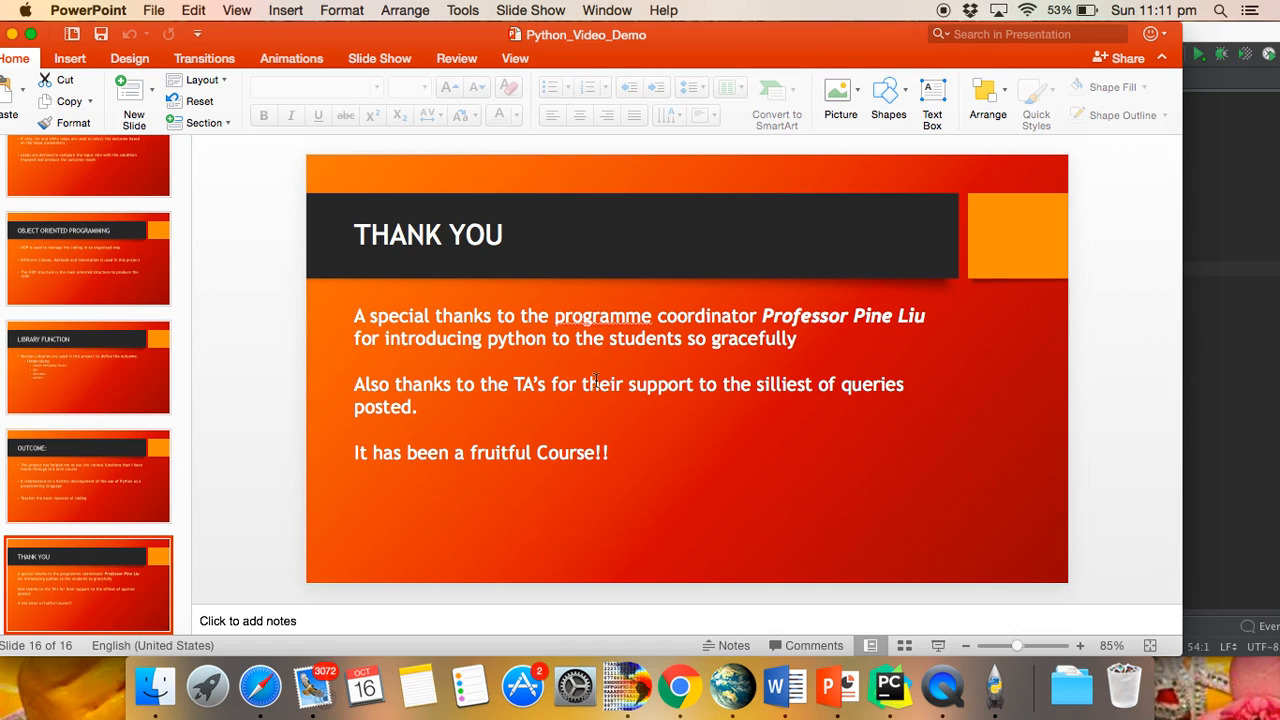
mouse_move(1028, 80)
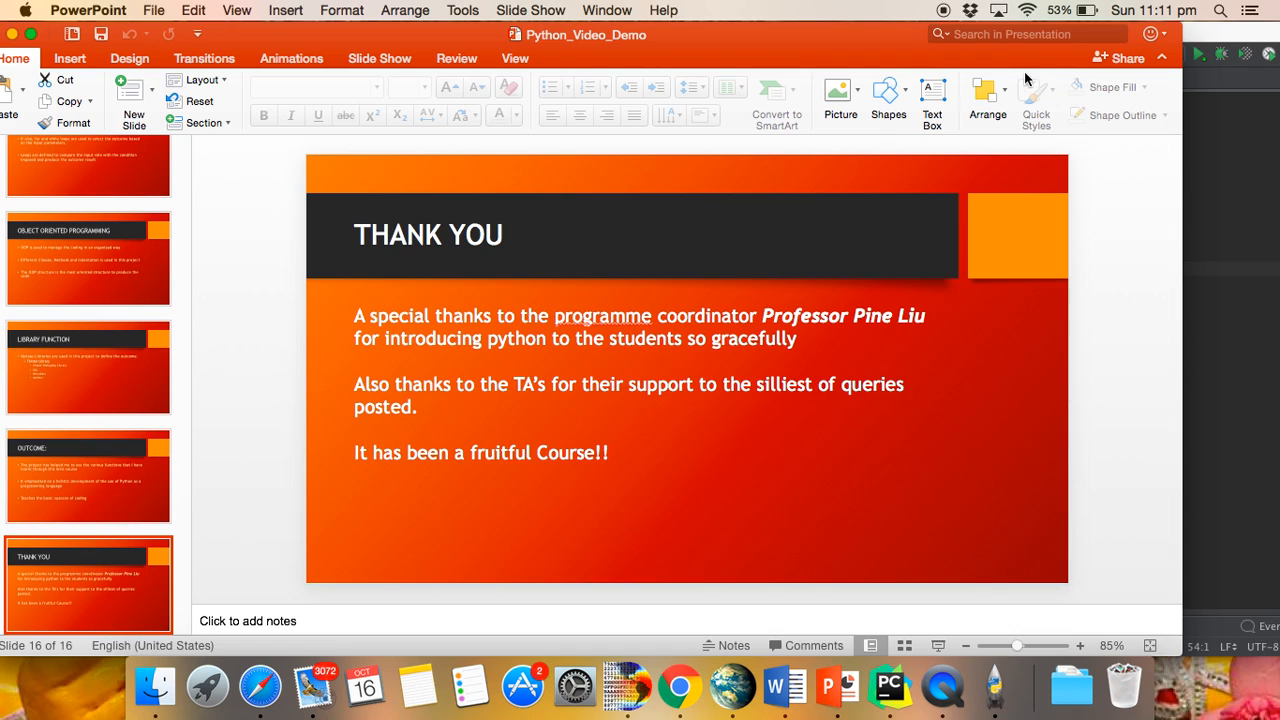